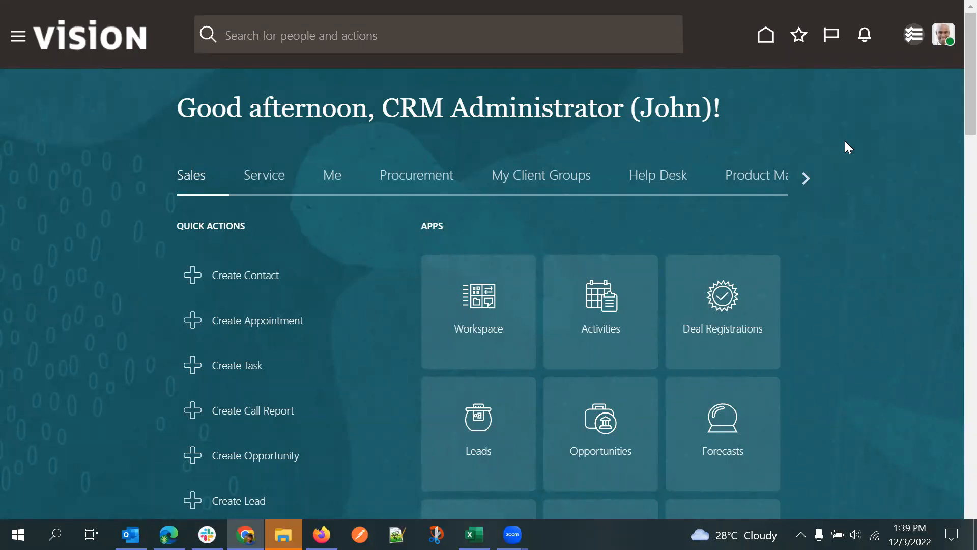
mouse_move(884, 137)
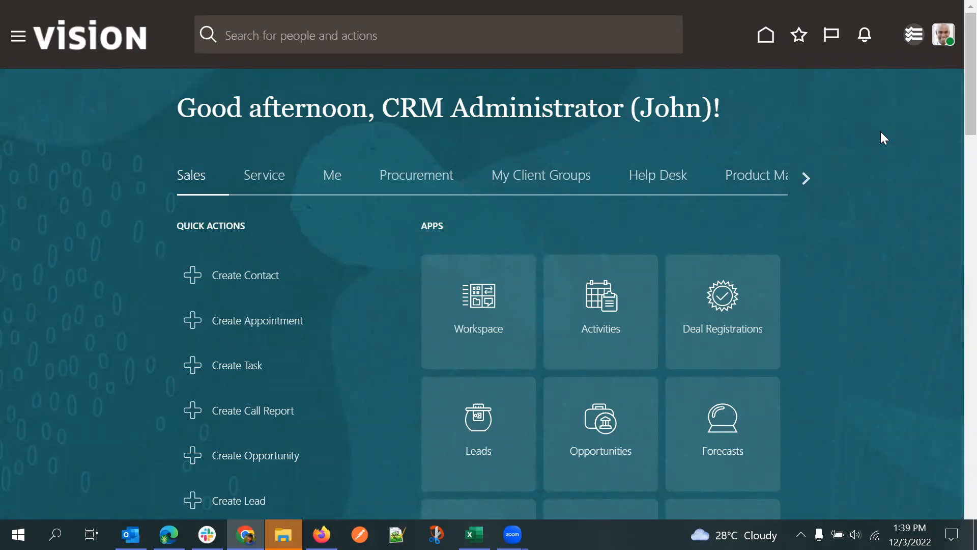
mouse_move(537, 320)
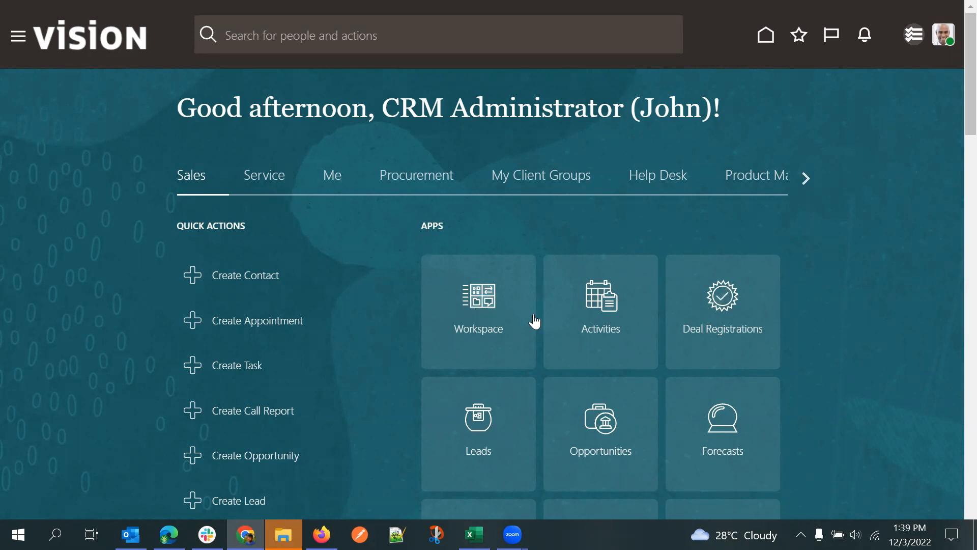
- Open the Leads app tile from the home page's sales apps
scroll(down, 3)
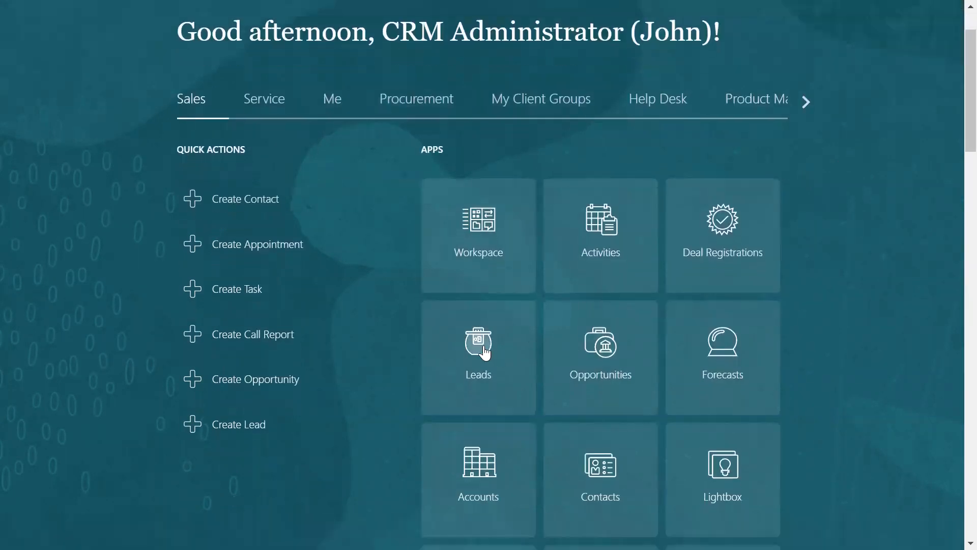
mouse_move(564, 346)
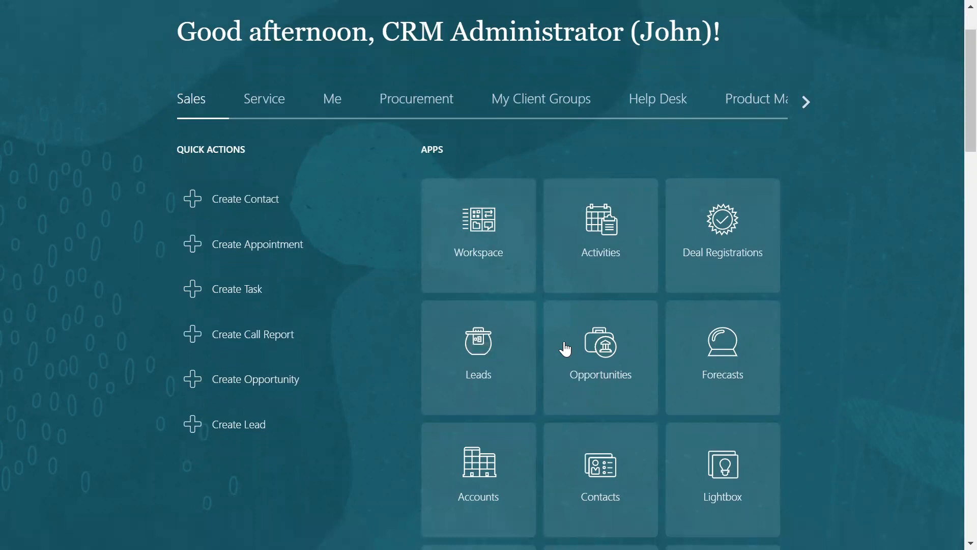
mouse_move(567, 349)
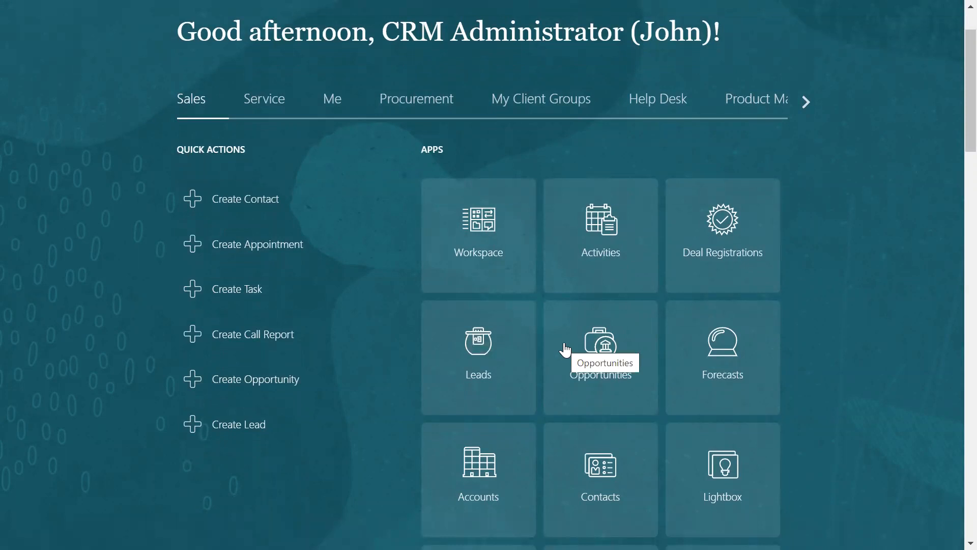
click(479, 342)
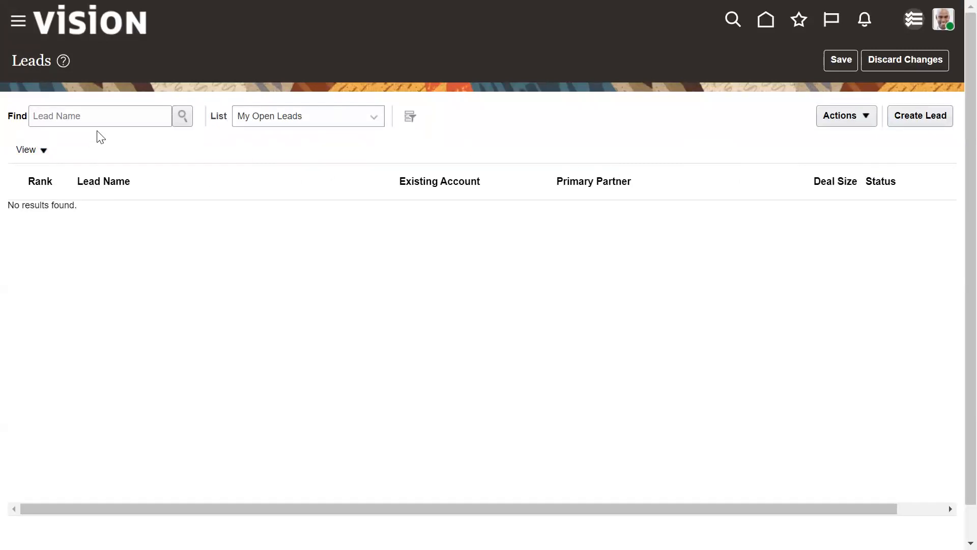
- Open Workspace from the Navigator, loading the My Accounts list with 24 results
click(100, 116)
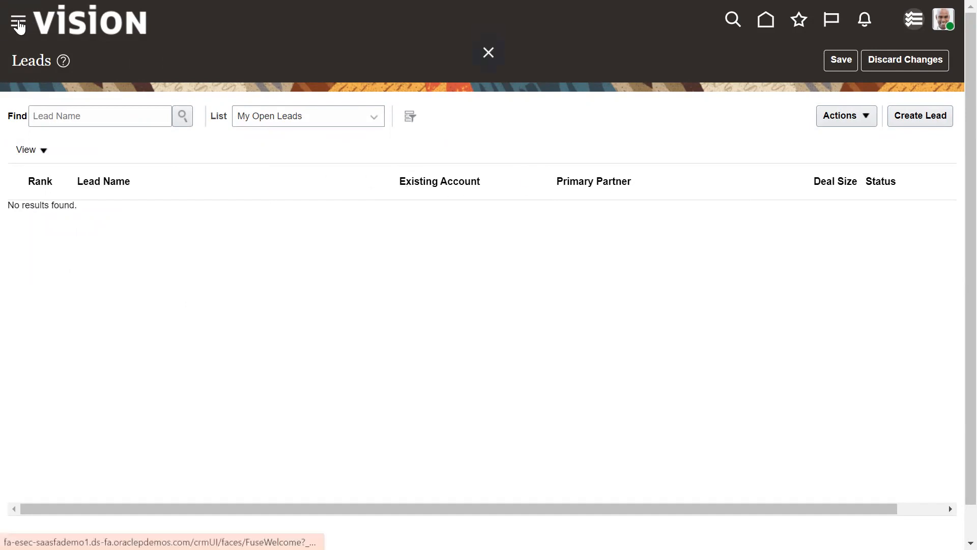
click(17, 19)
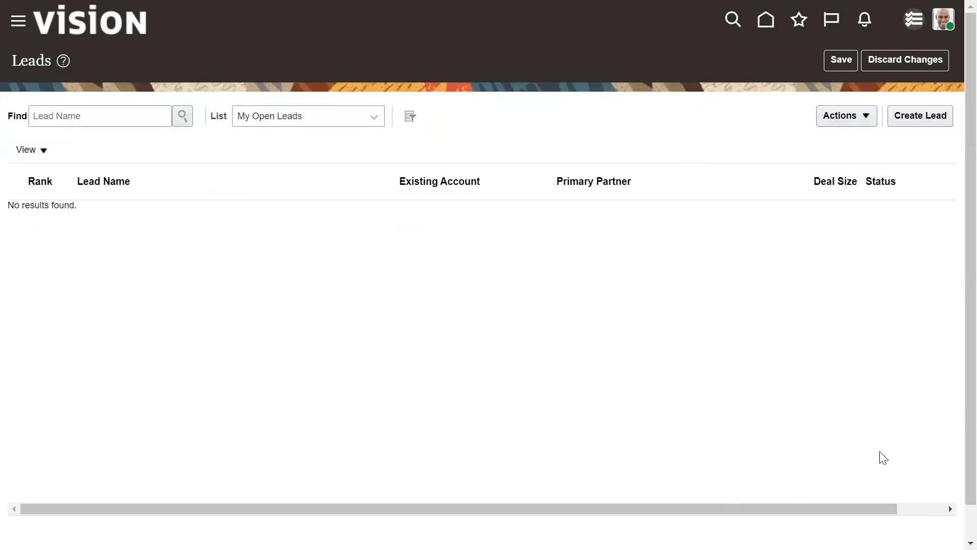
click(18, 19)
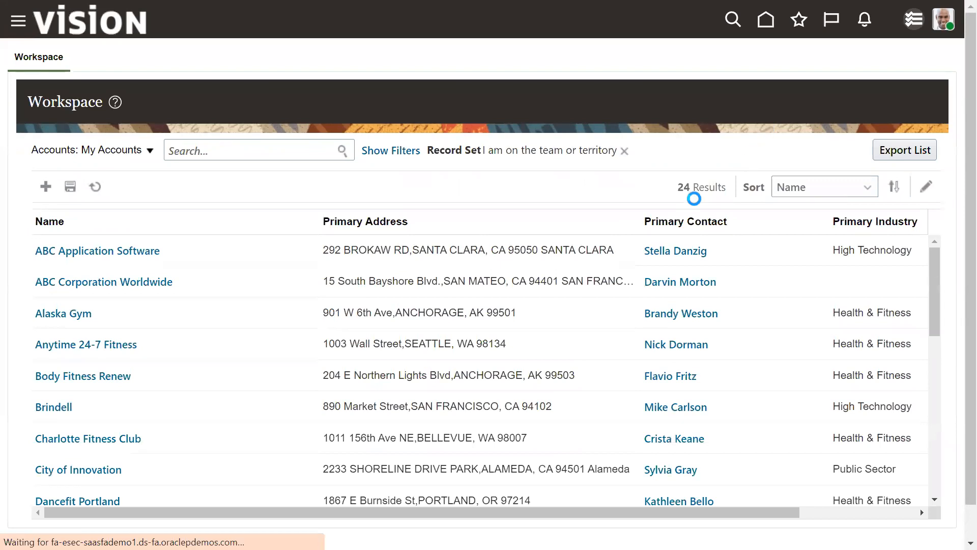
- Switch the Workspace selector to Leads: My Open Leads and bring up the Navigator
click(93, 150)
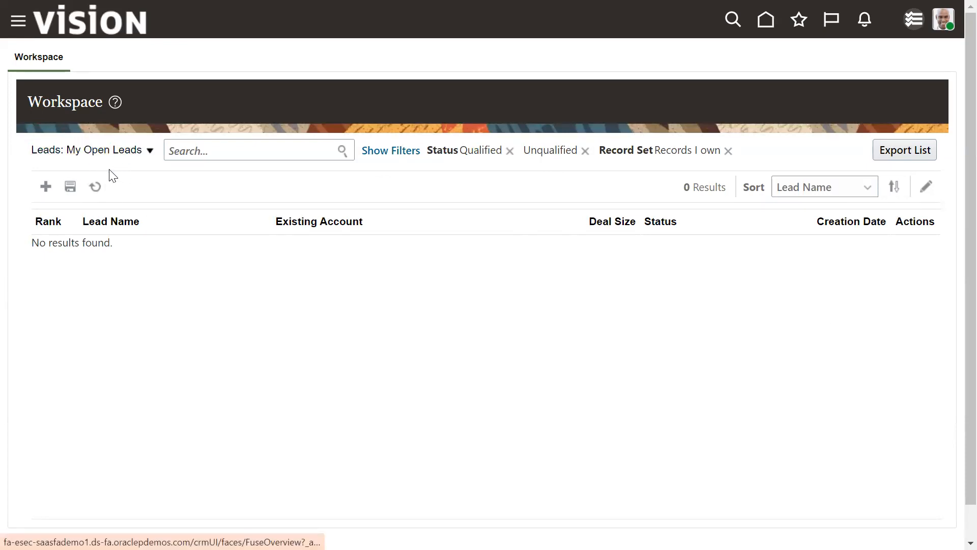
mouse_move(93, 168)
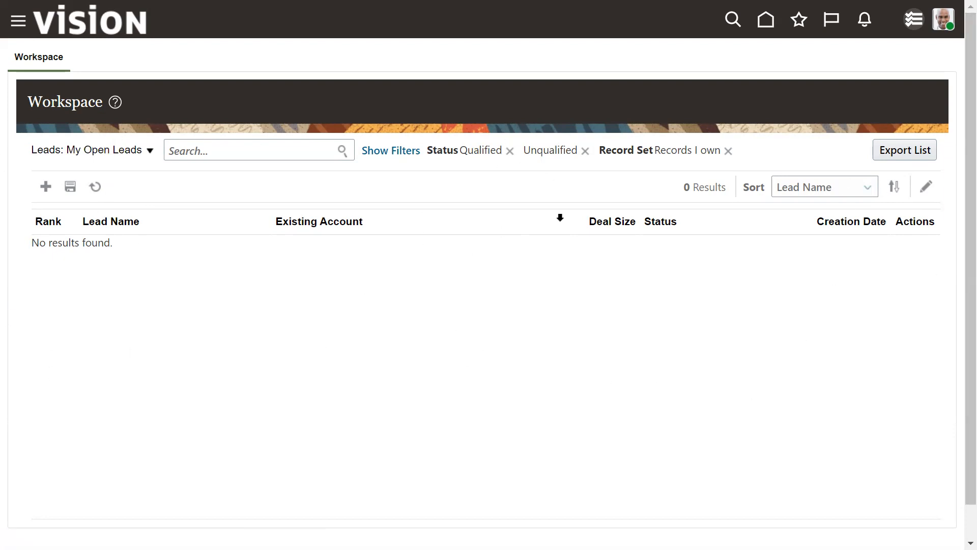
mouse_move(765, 126)
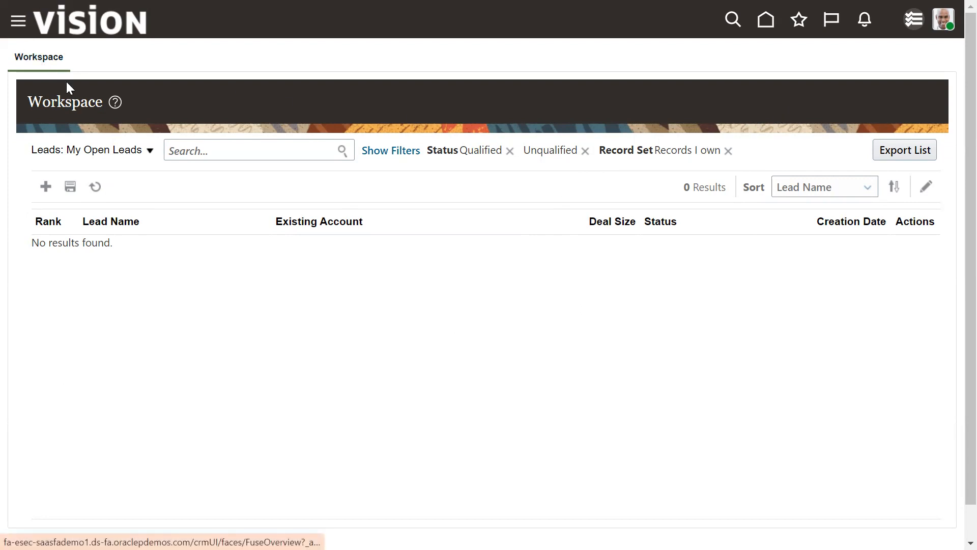
mouse_move(773, 107)
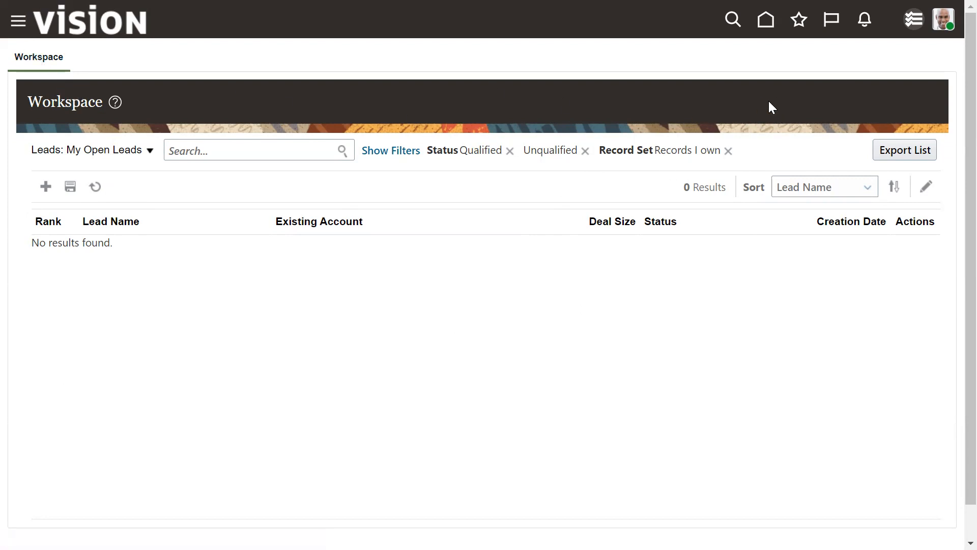
mouse_move(928, 29)
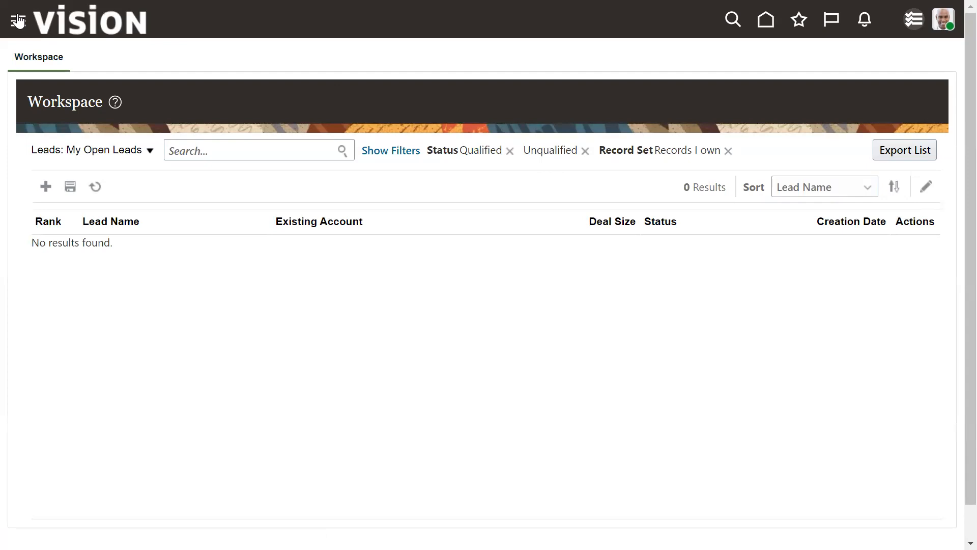
click(17, 19)
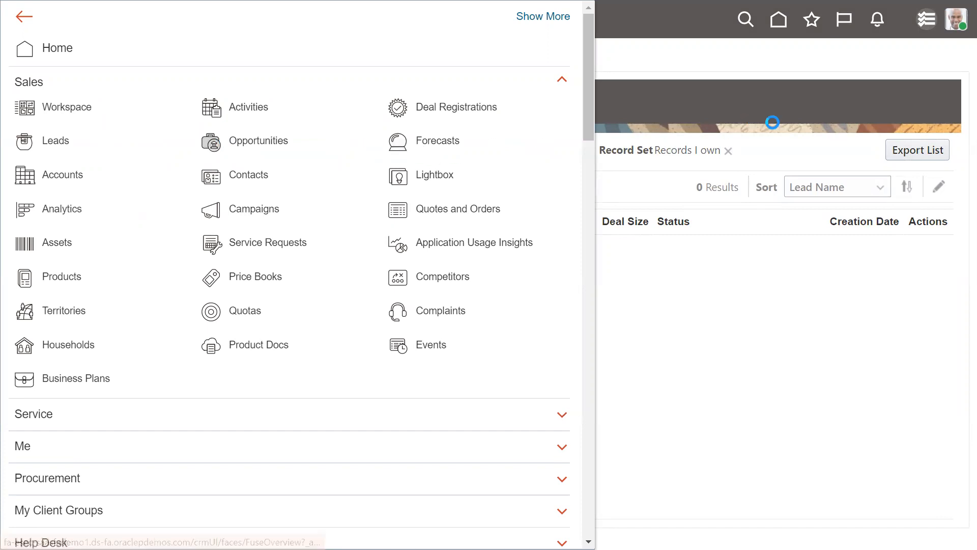
- Open Opportunities (Megashop Check listed), then choose Setup and Maintenance from Settings and Actions
click(258, 141)
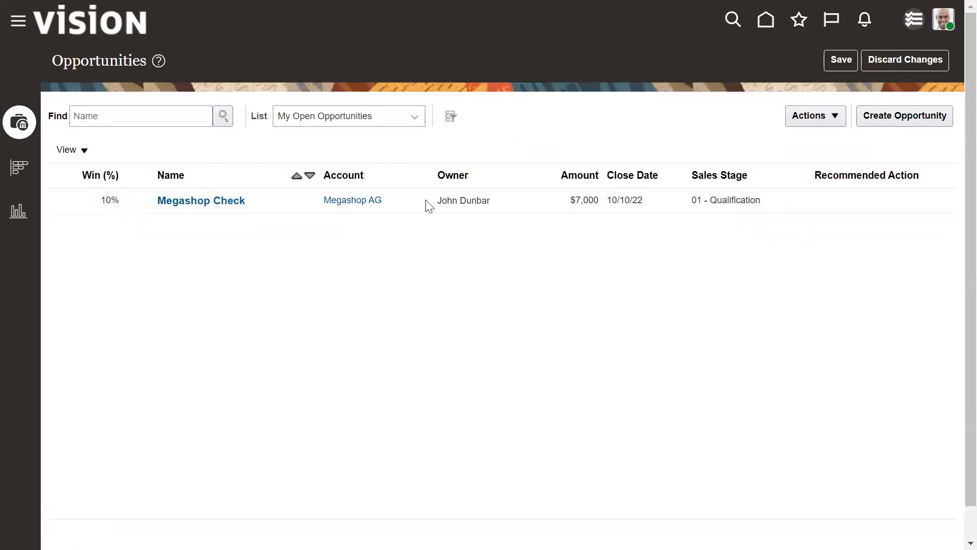
mouse_move(772, 160)
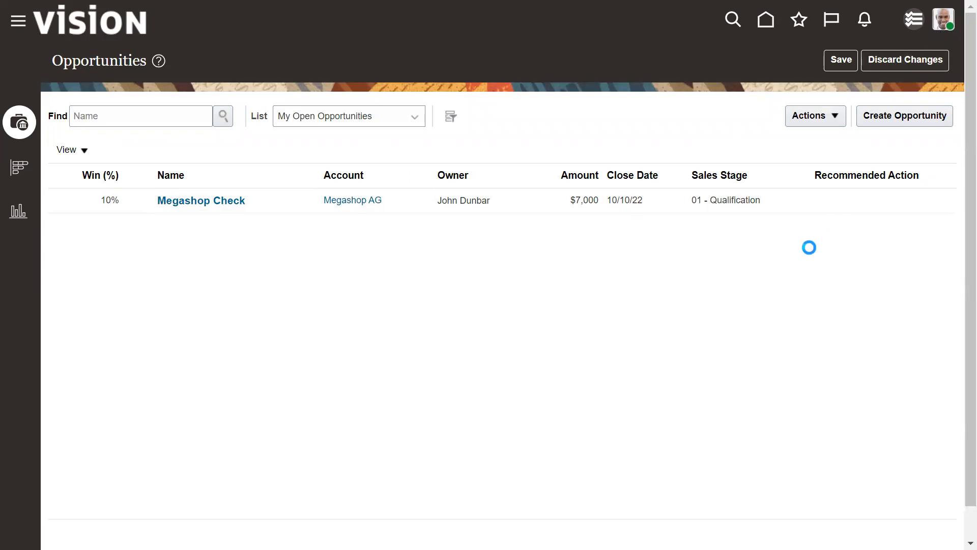
click(914, 20)
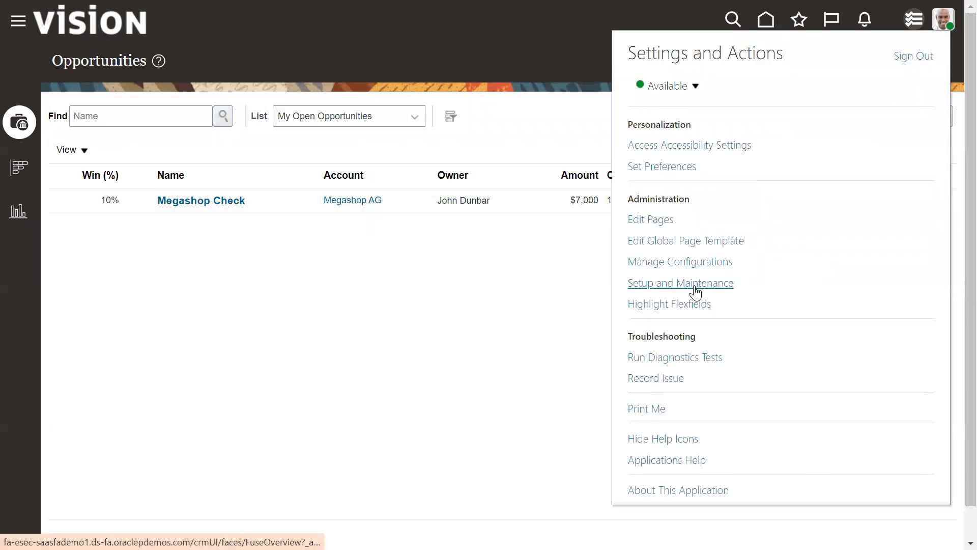
click(680, 282)
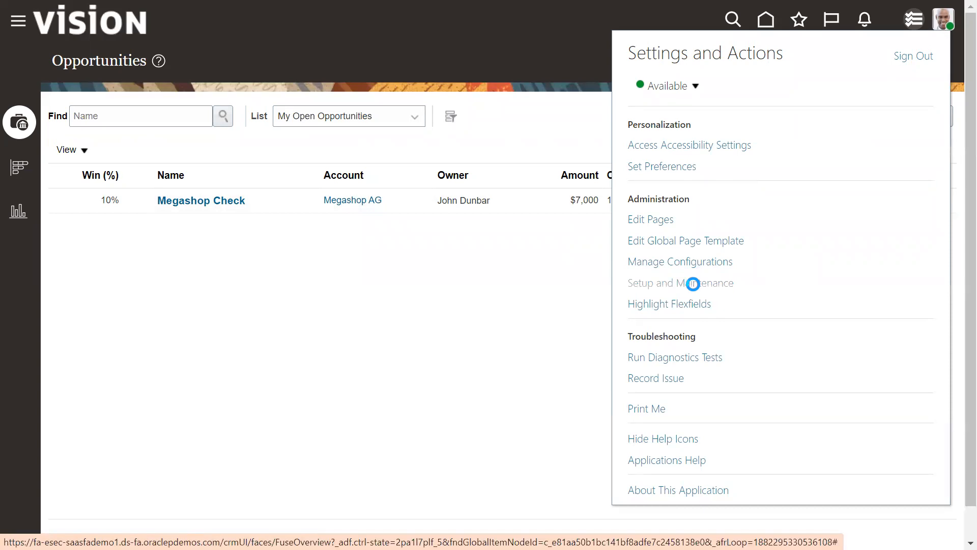
click(681, 282)
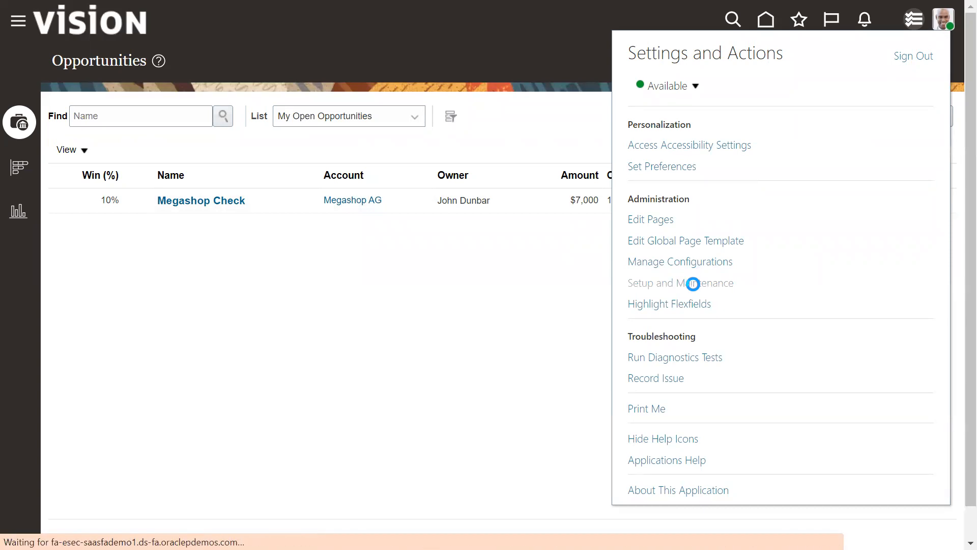
- Switch the Setup and Maintenance offering to Sales, showing Company Profile tasks
click(680, 282)
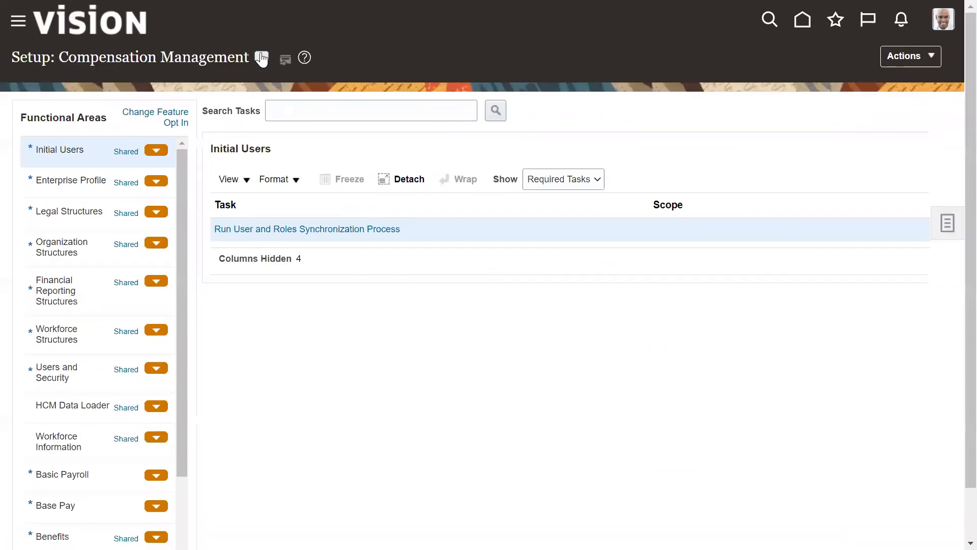
click(262, 56)
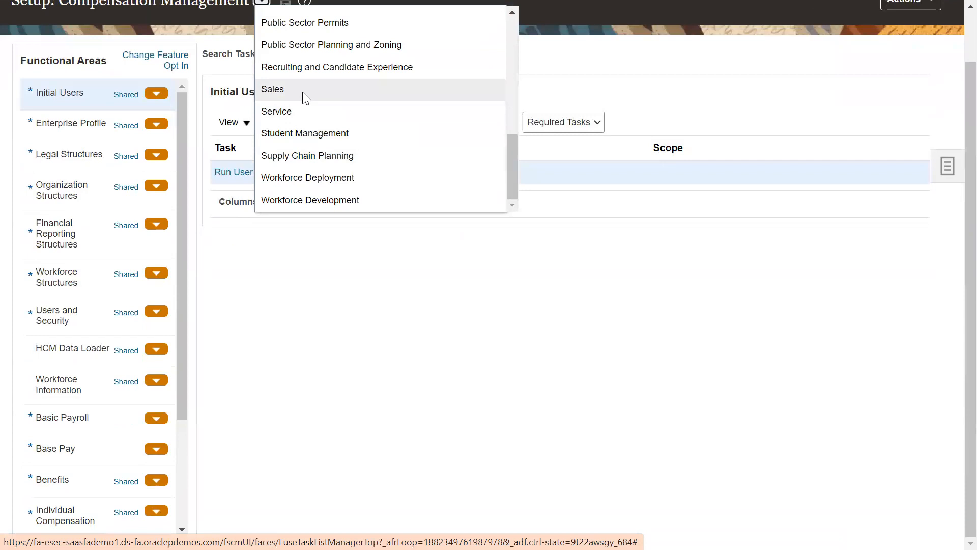
click(273, 89)
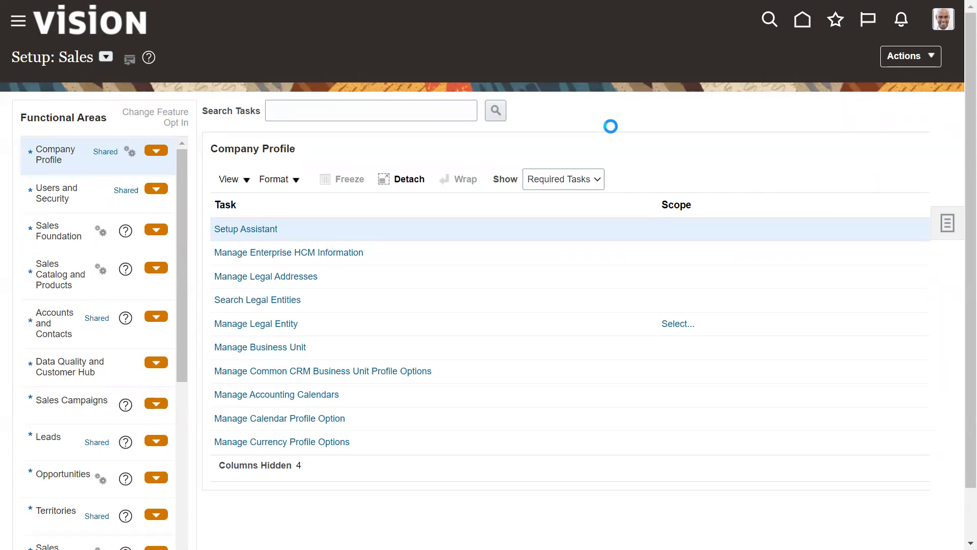
- Go to Change Feature Opt In and open the Sales Foundation feature list
click(155, 116)
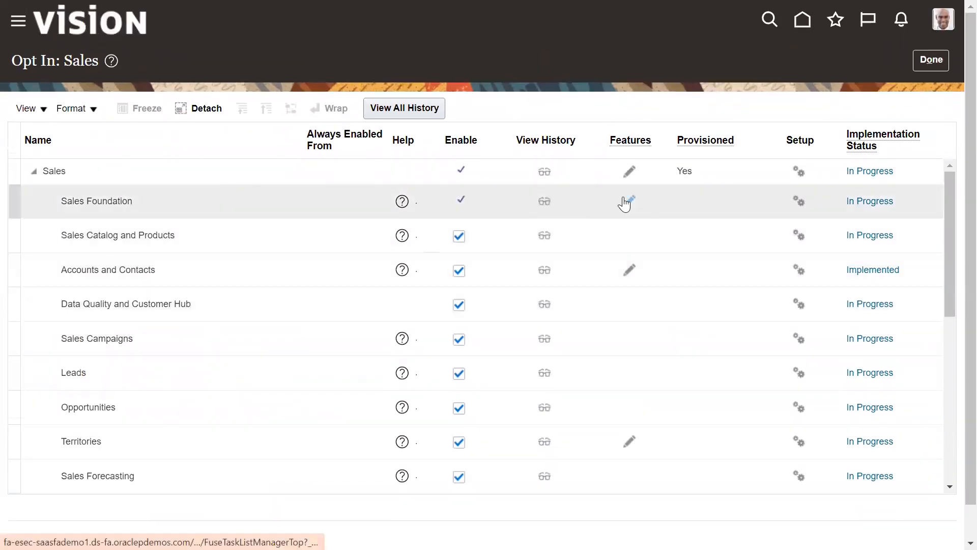
click(628, 200)
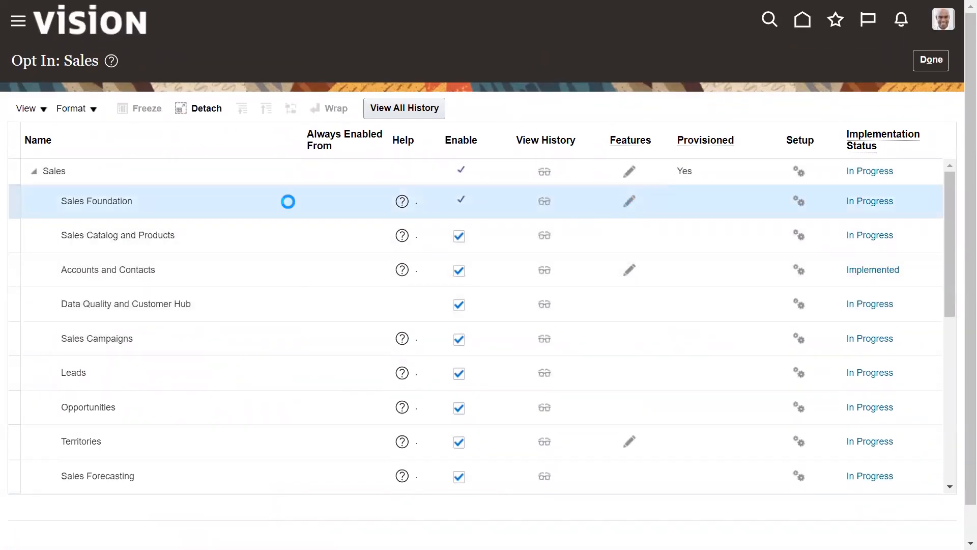
click(630, 200)
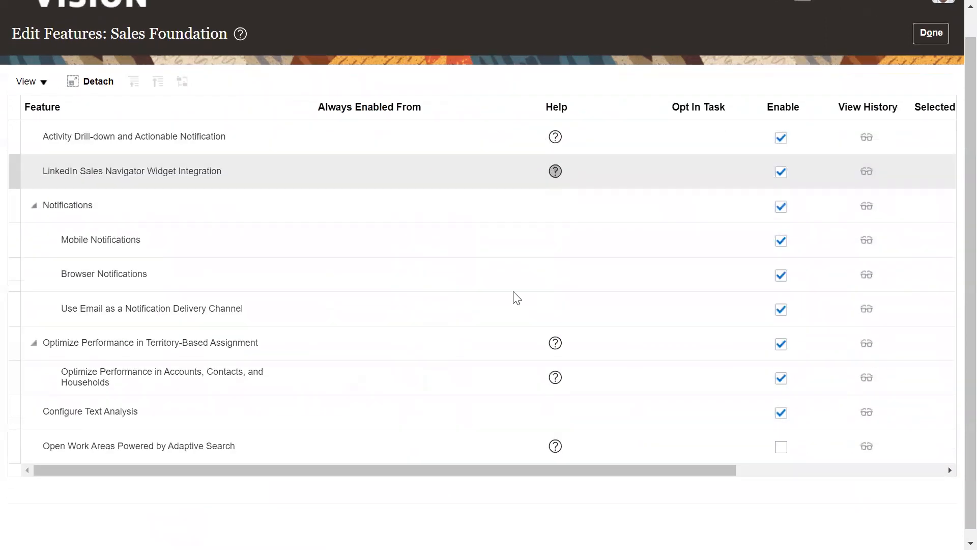
- Enable Open Work Areas Powered by Adaptive Search for Sales Foundation and confirm with Done
scroll(up, 3)
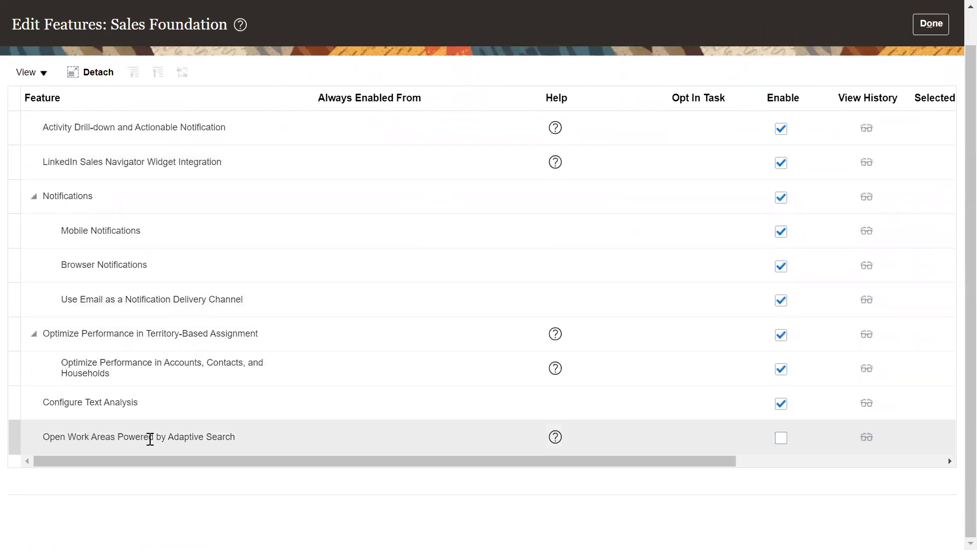
mouse_move(347, 445)
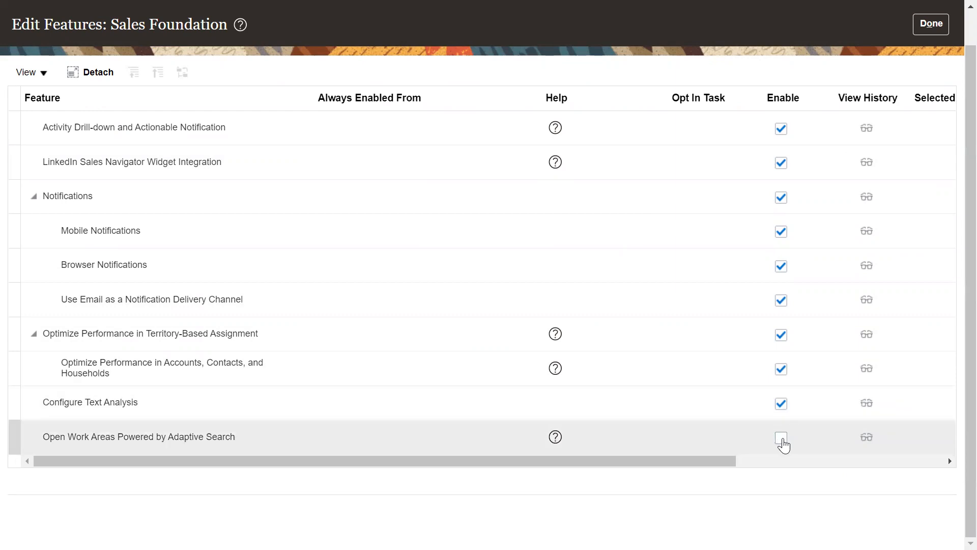
click(781, 436)
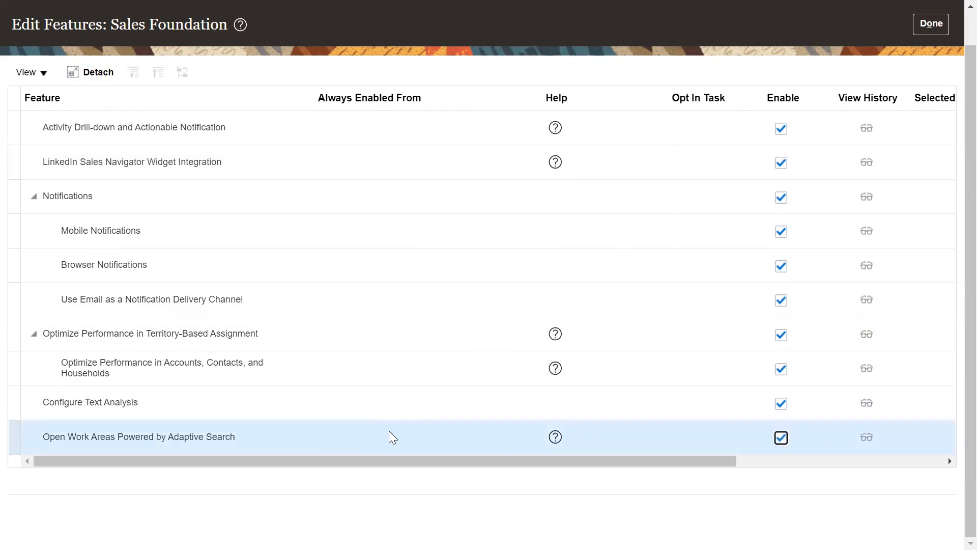
mouse_move(628, 412)
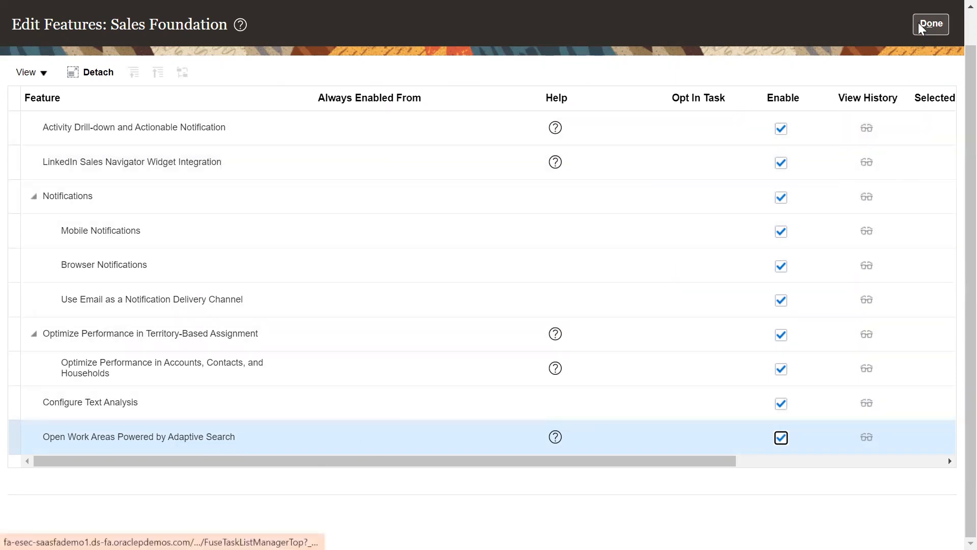
mouse_move(204, 418)
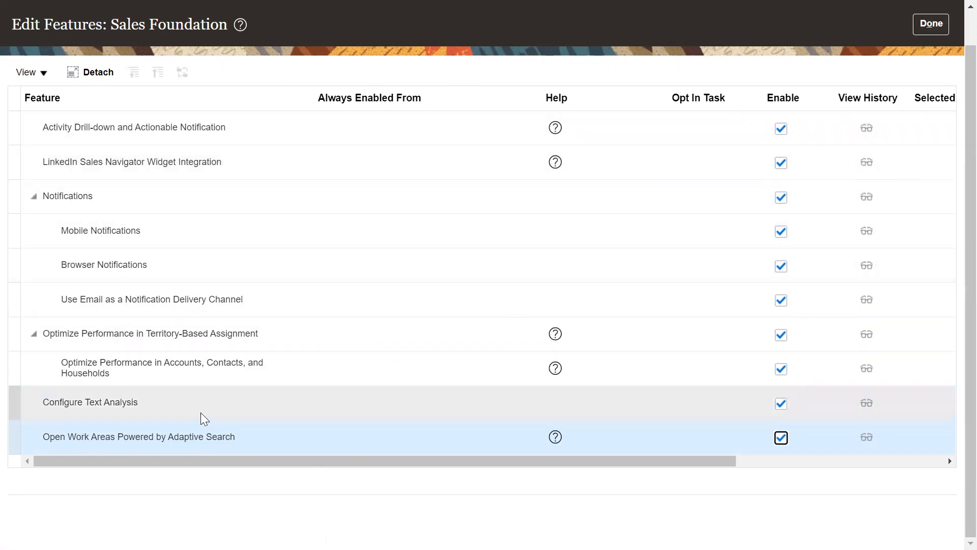
mouse_move(136, 453)
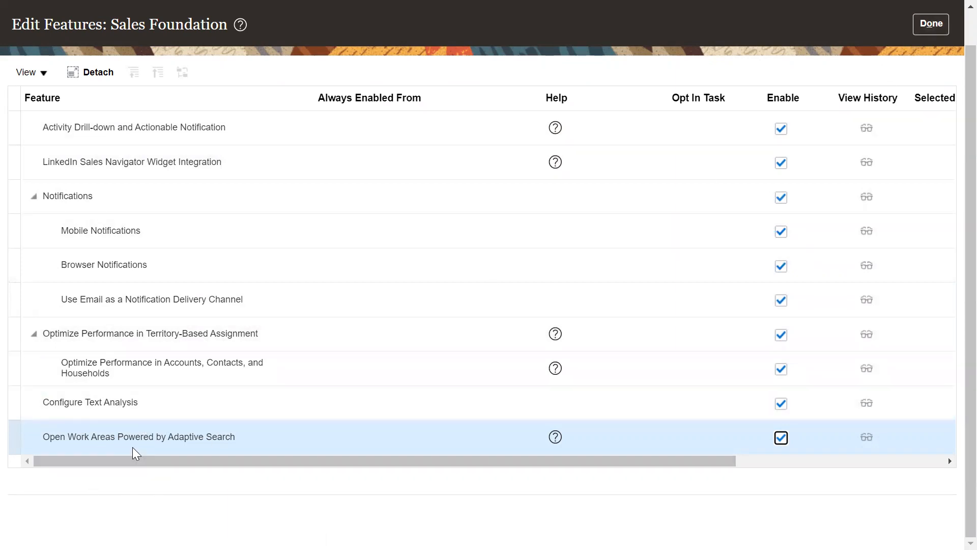
mouse_move(286, 443)
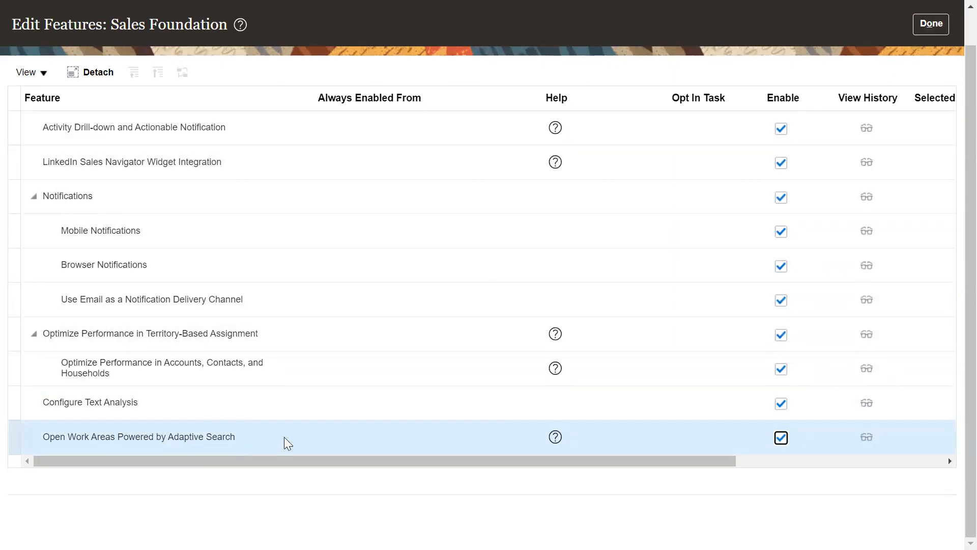
click(931, 24)
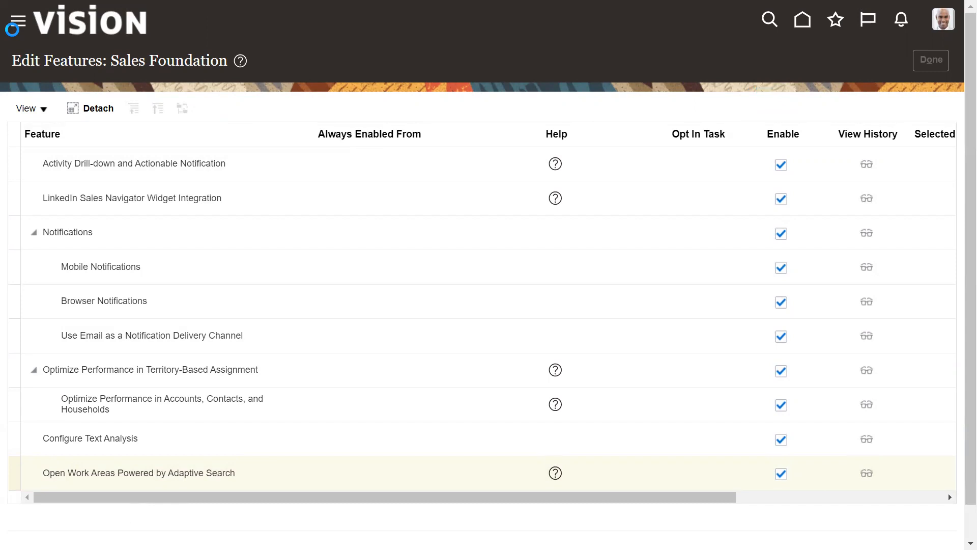
- Return to the Opt In: Sales list after the feature change is saved
click(931, 60)
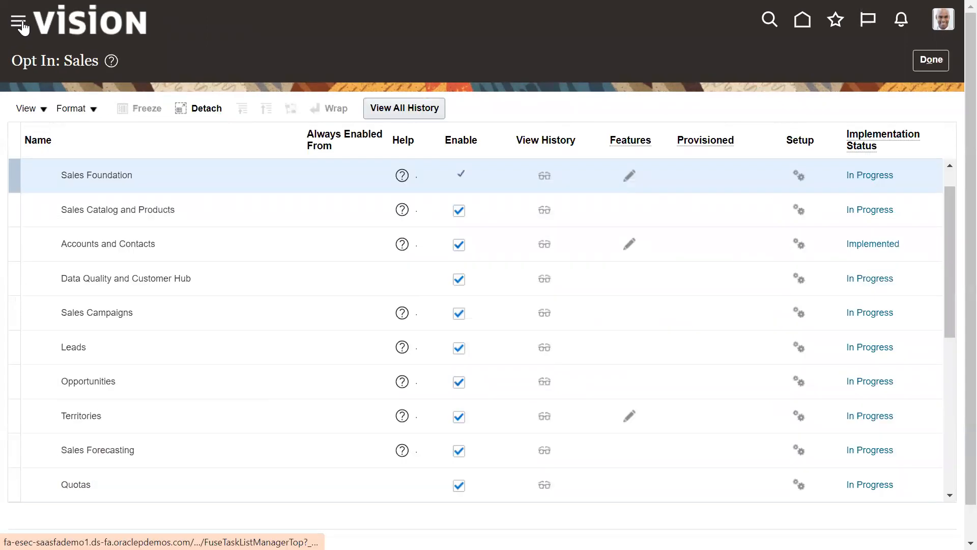
- Open Opportunities via the Navigator and try its search box and saved list choices
click(17, 19)
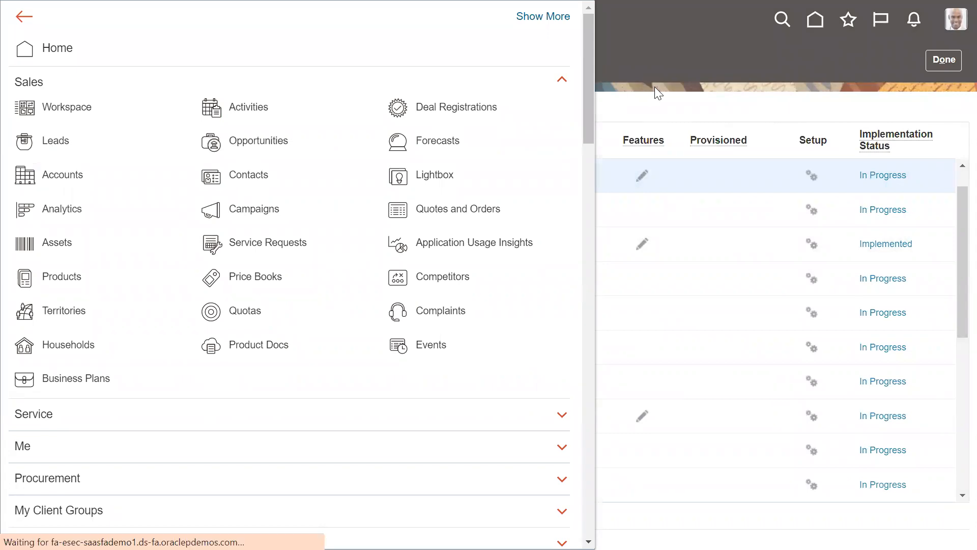
mouse_move(655, 115)
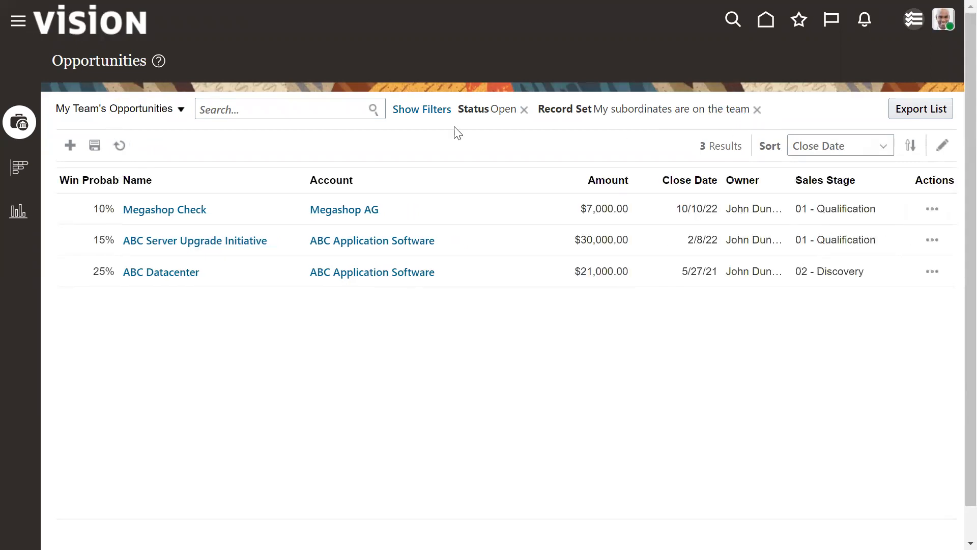
click(290, 109)
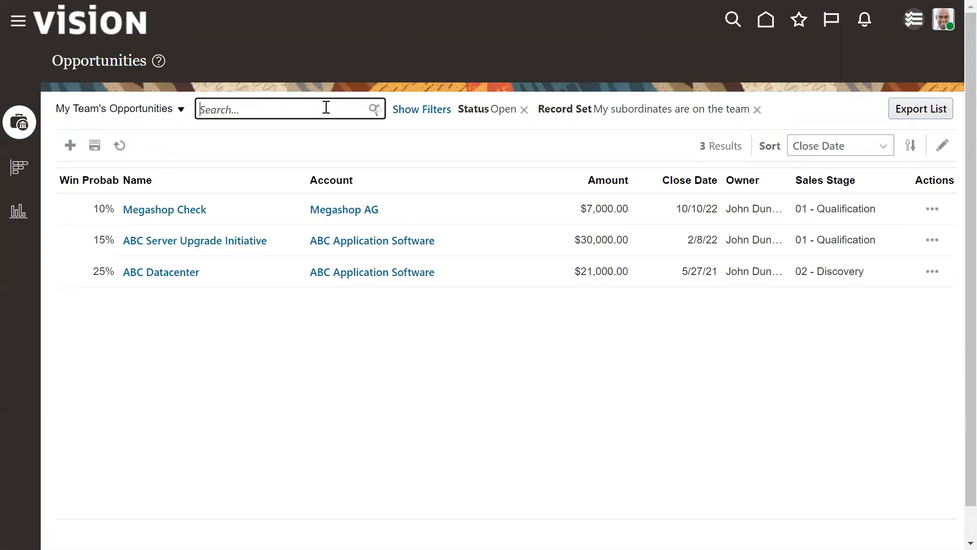
click(287, 109)
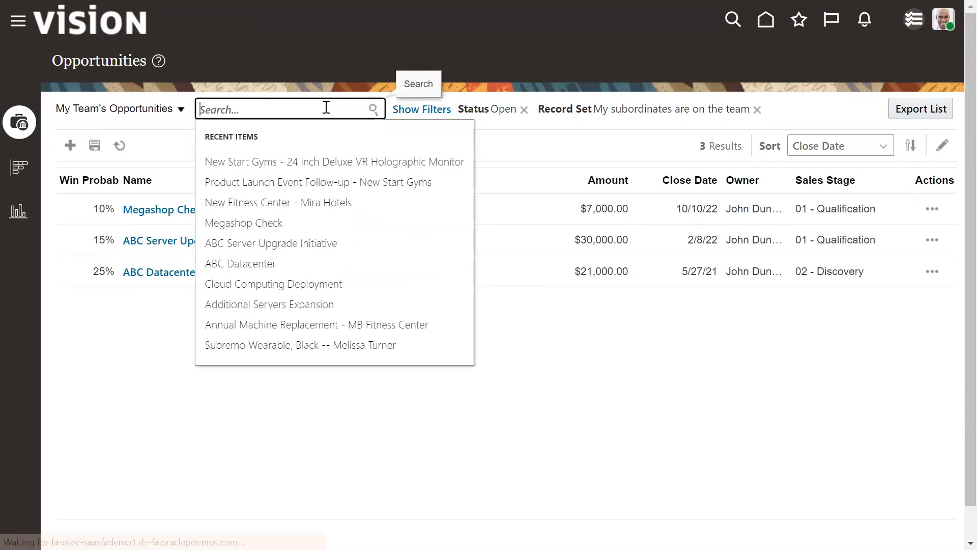
mouse_move(270, 108)
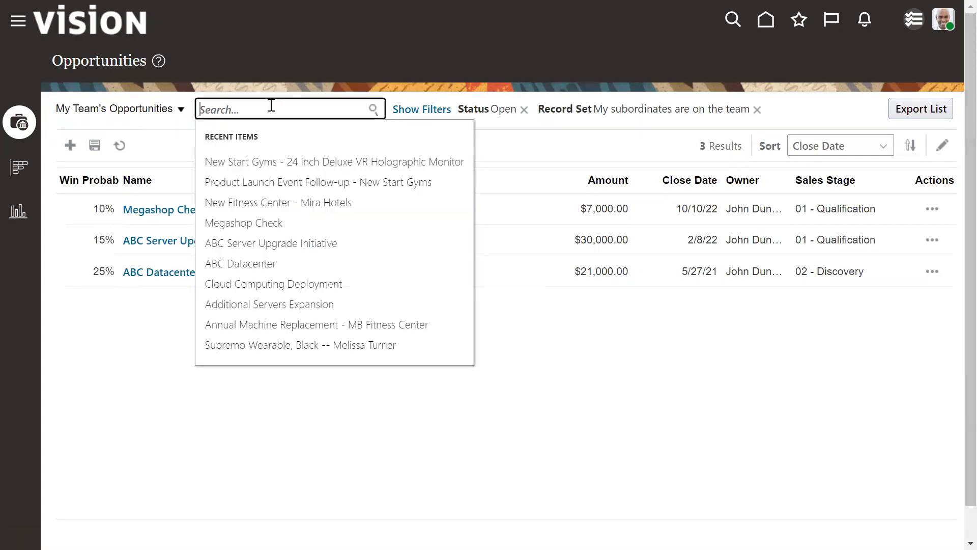
click(189, 131)
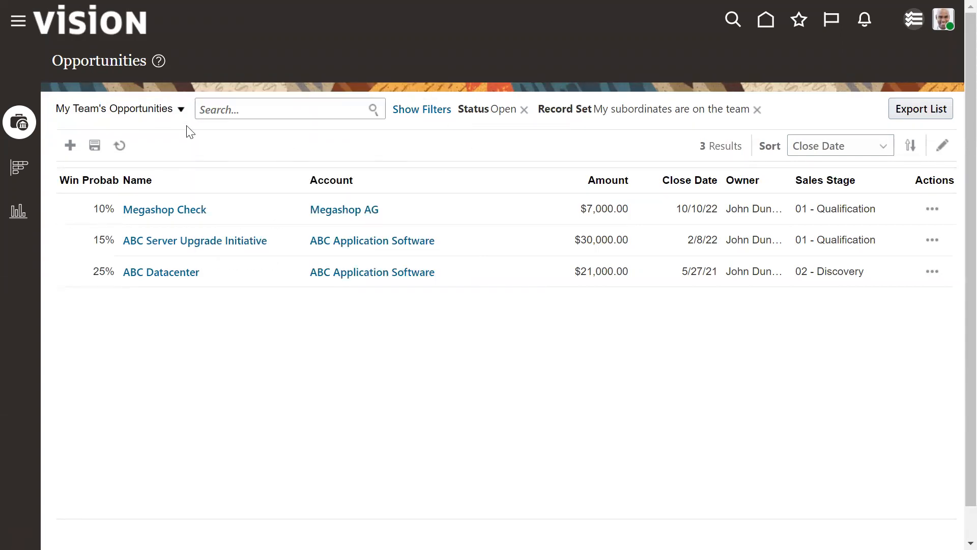
click(120, 109)
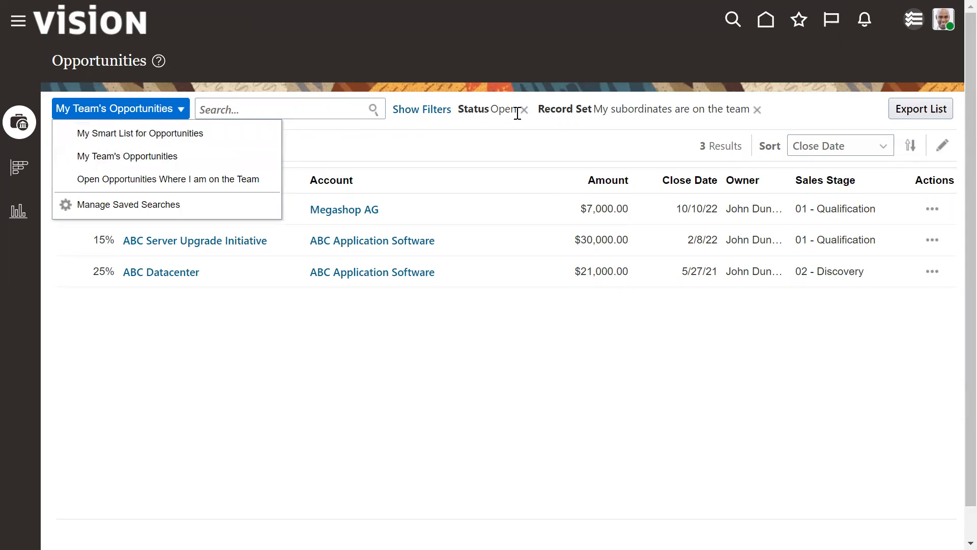
mouse_move(868, 156)
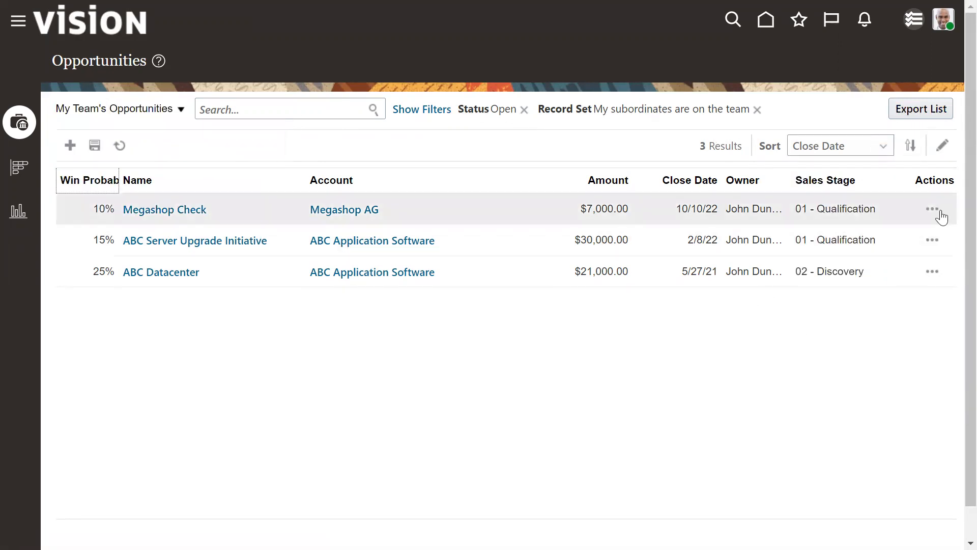
mouse_move(20, 147)
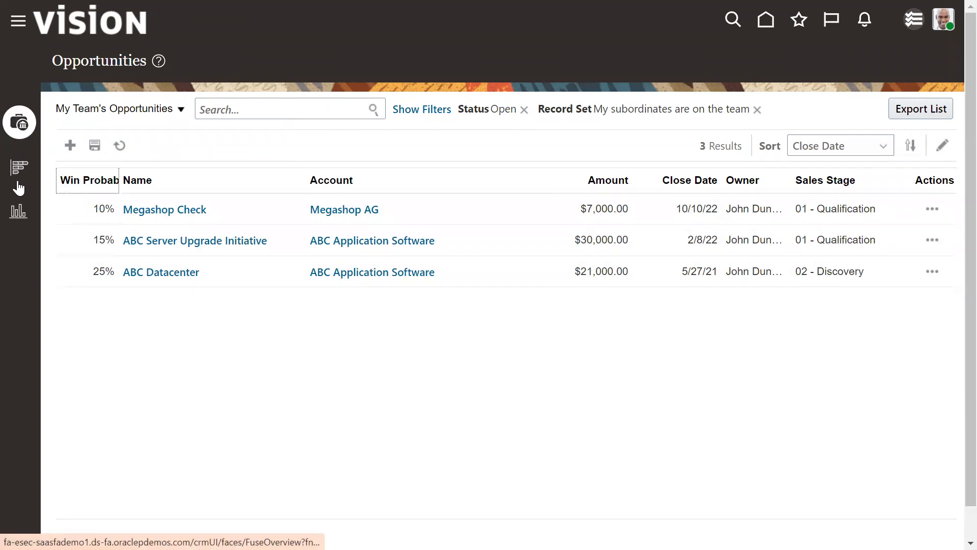
mouse_move(18, 211)
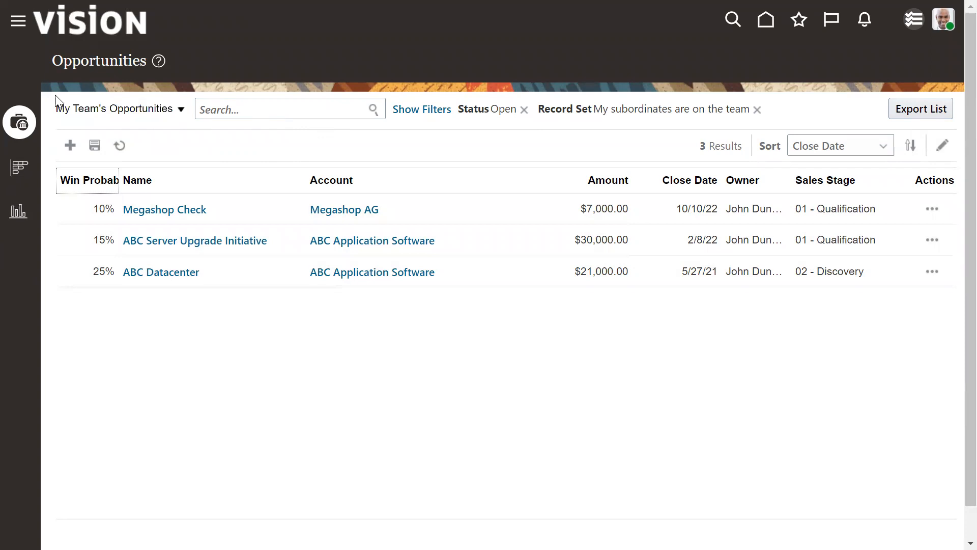
mouse_move(222, 148)
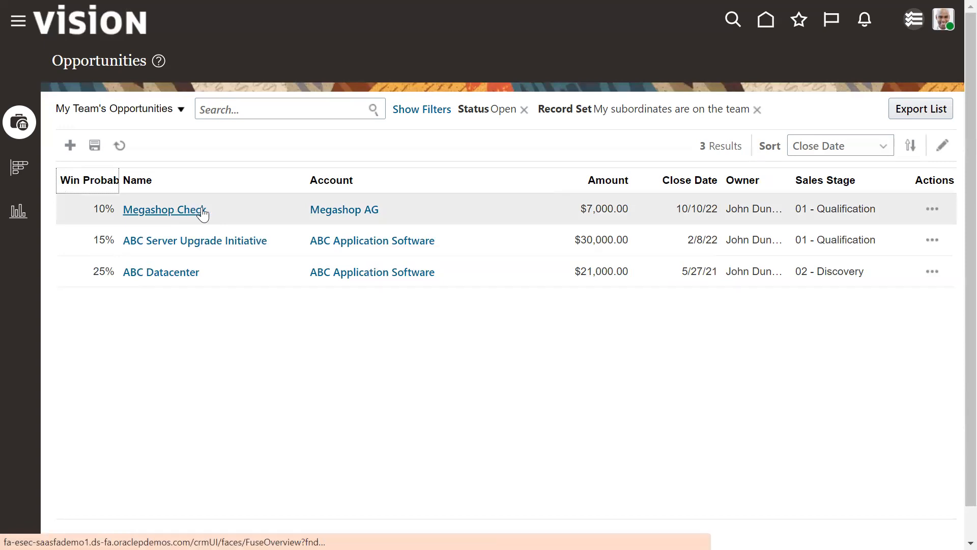
- Open the Megashop Check opportunity from the My Team's Opportunities list
click(164, 209)
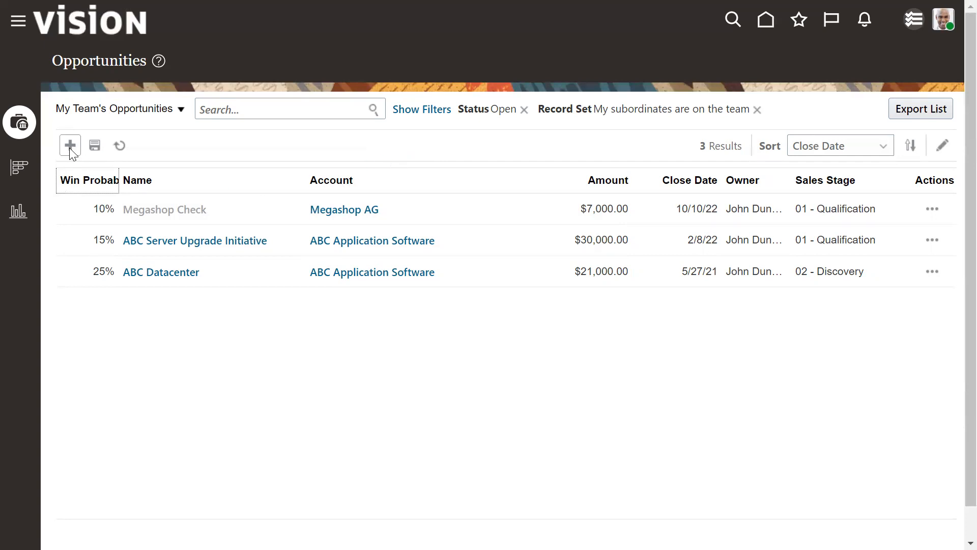
mouse_move(70, 145)
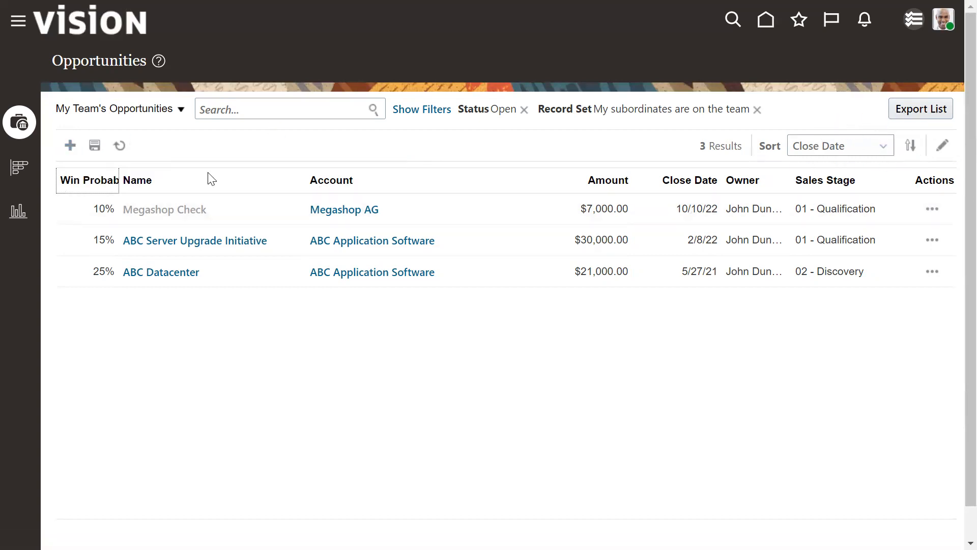
mouse_move(437, 250)
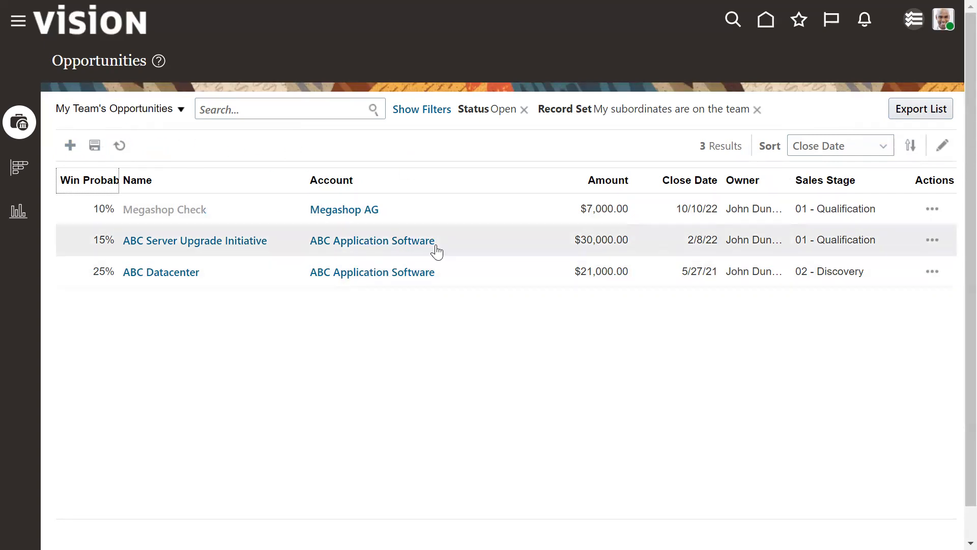
click(373, 240)
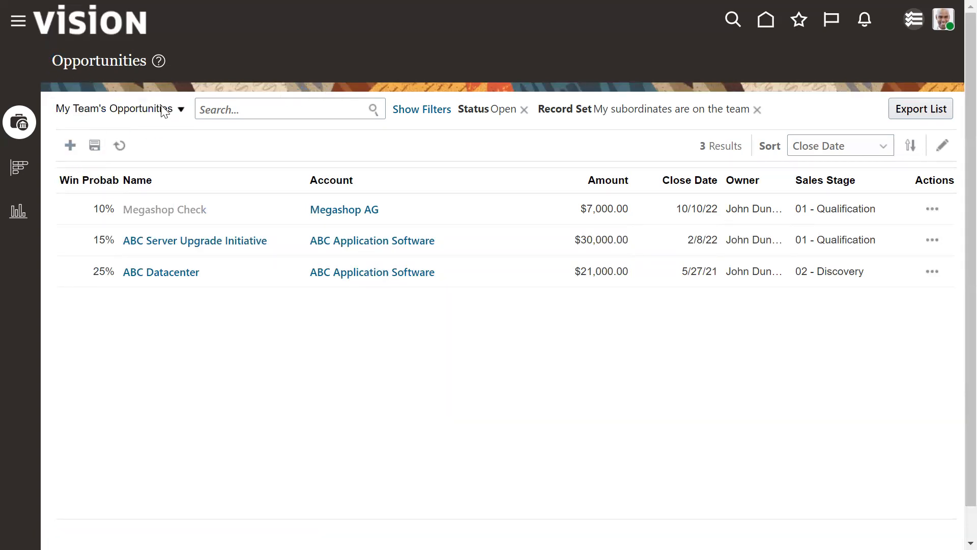
mouse_move(333, 191)
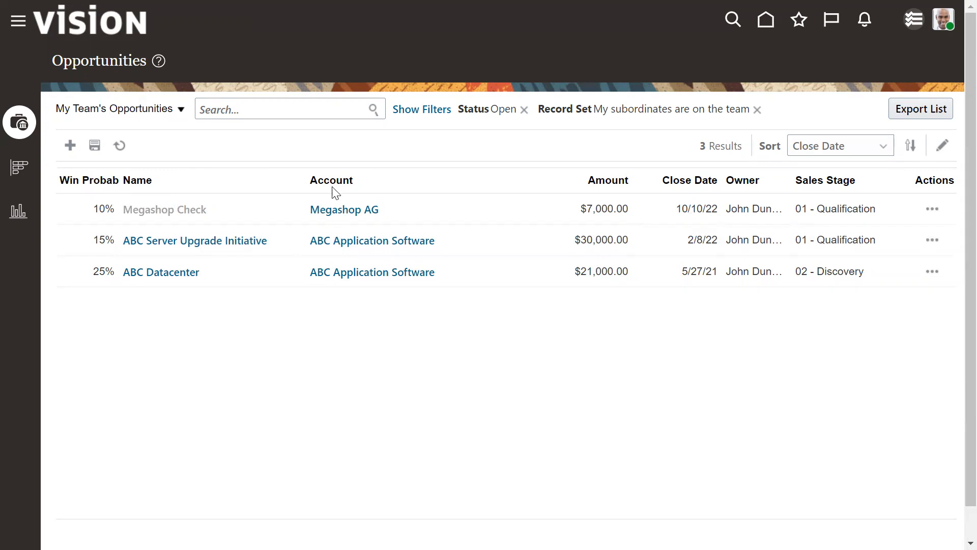
mouse_move(399, 85)
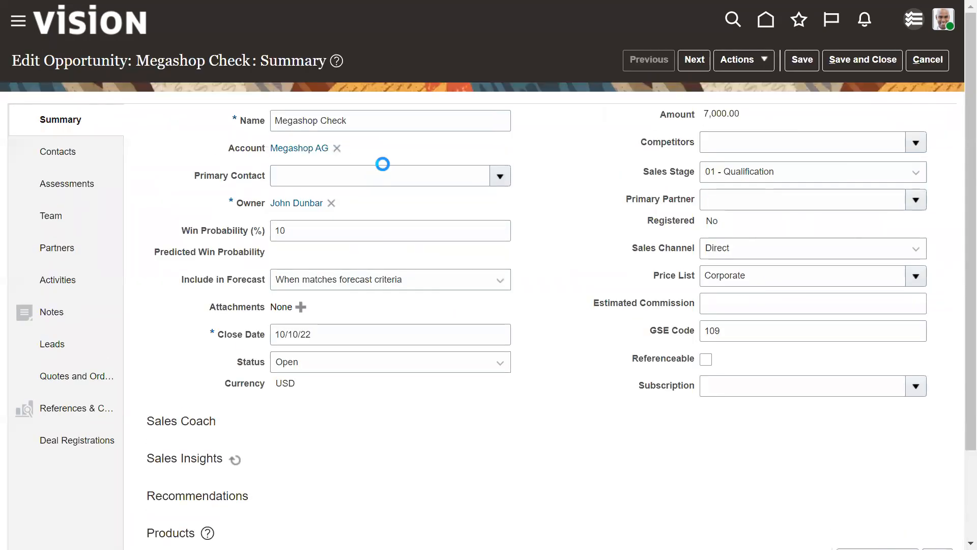
- Return to the Opportunities list via the Navigator, then bring the Navigator up again
click(18, 20)
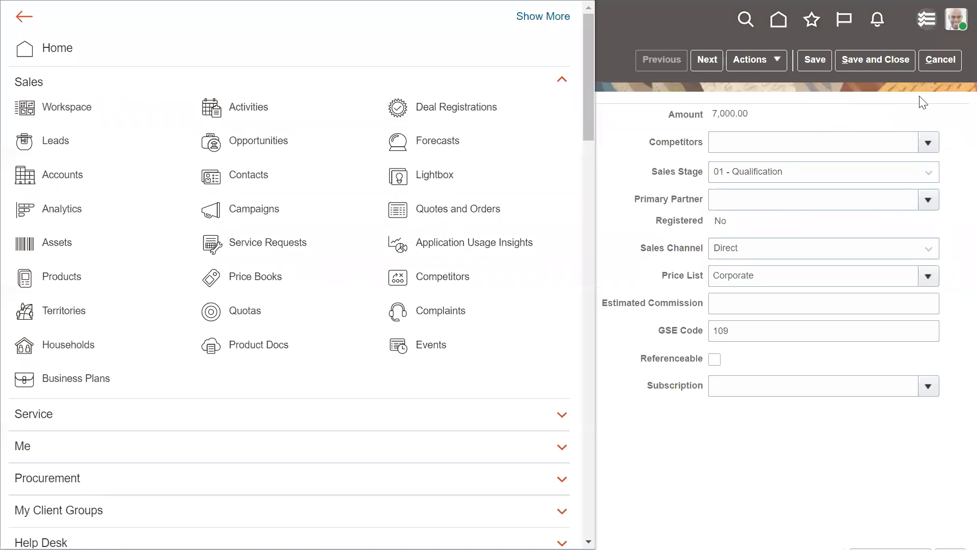
click(18, 21)
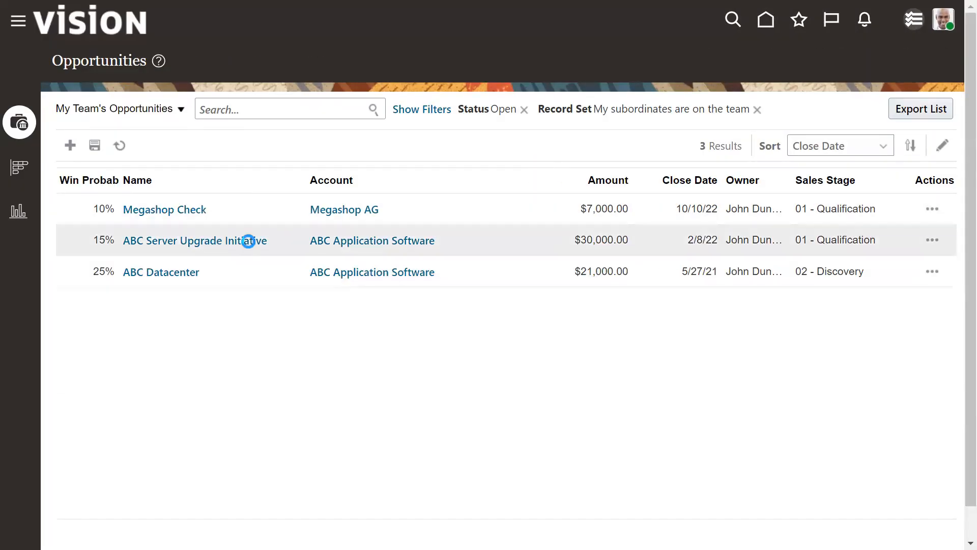
click(17, 20)
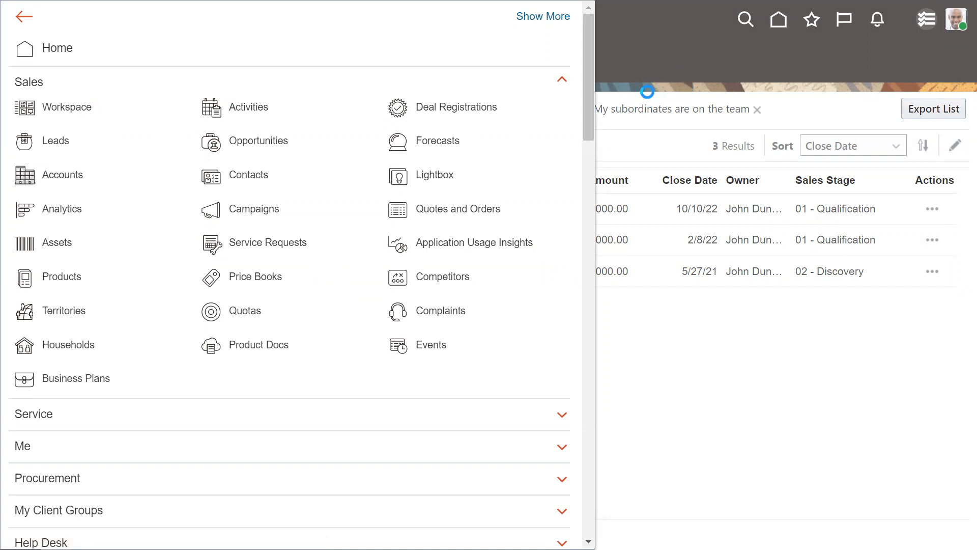
- Open the Accounts work area showing My Team's Accounts with 24 results
click(62, 174)
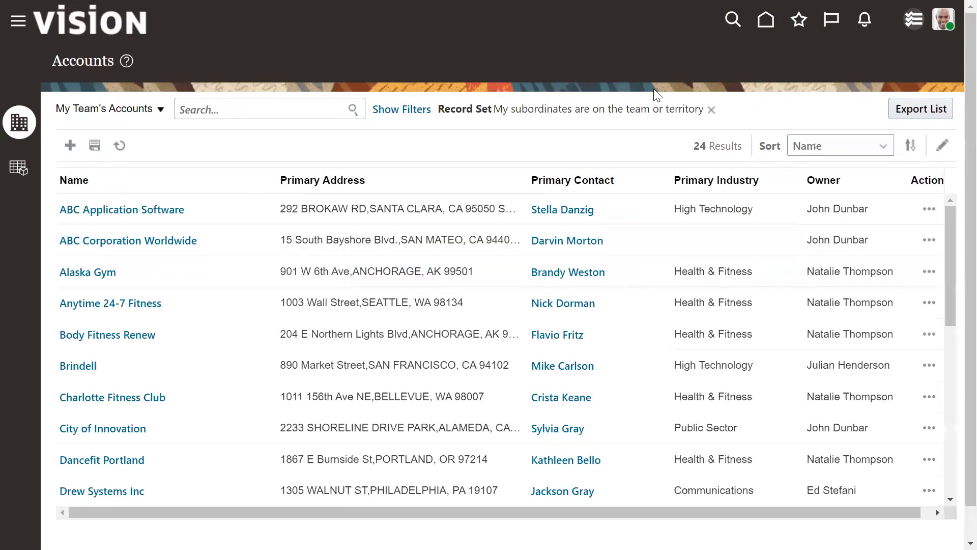
mouse_move(442, 155)
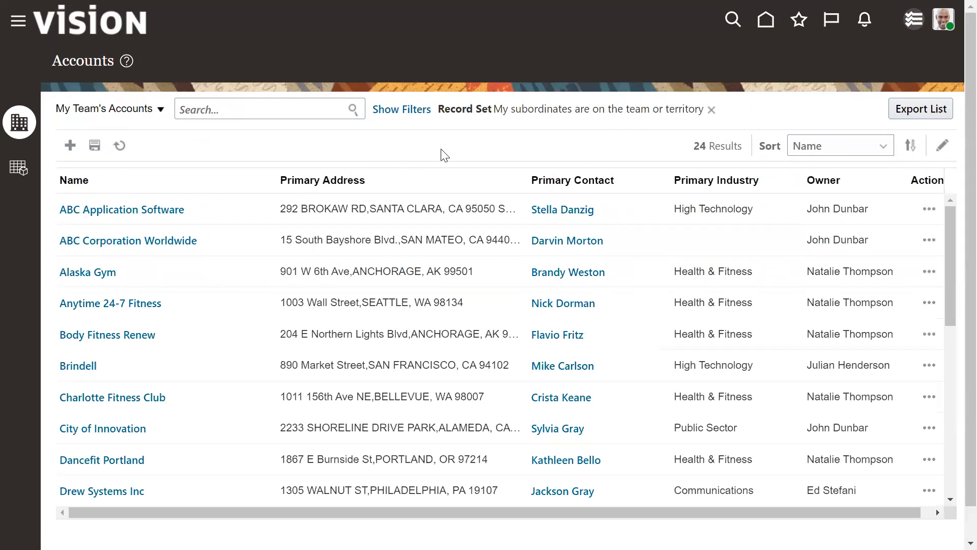
mouse_move(457, 81)
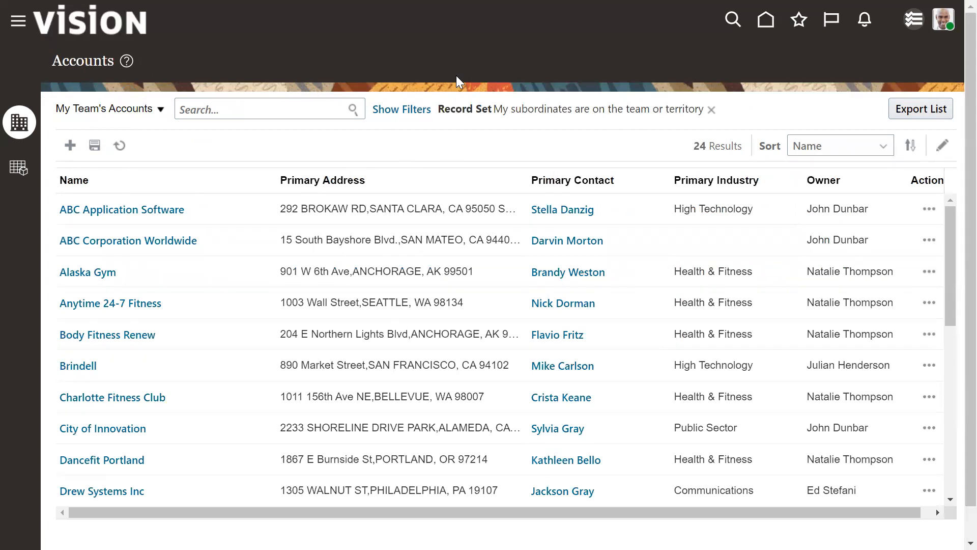
mouse_move(419, 148)
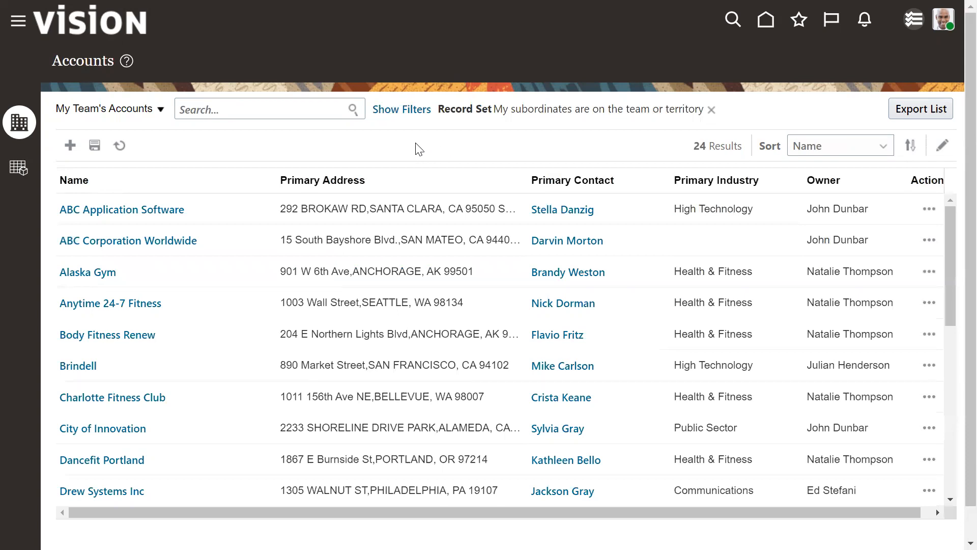
mouse_move(525, 71)
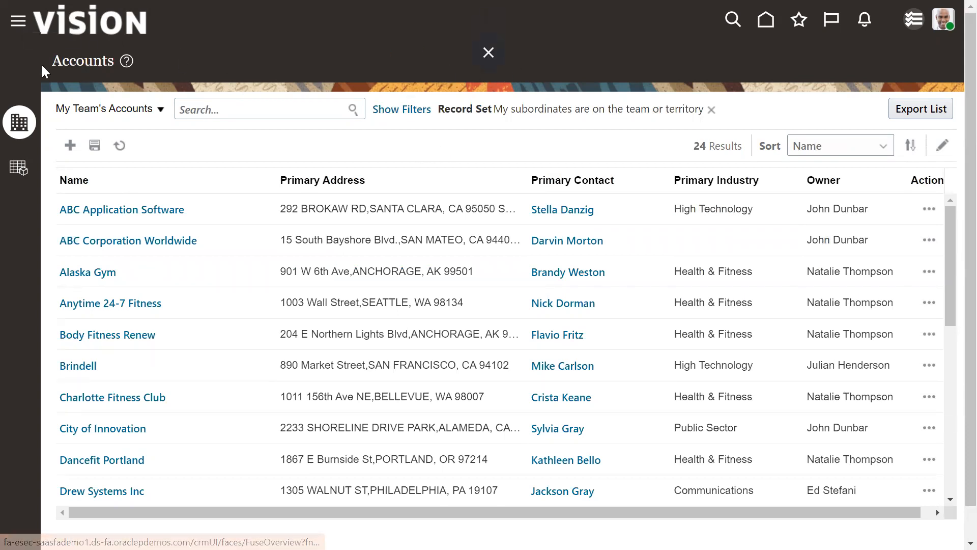
- Navigate to the Events work area, which lists five events in the classic table layout
click(18, 20)
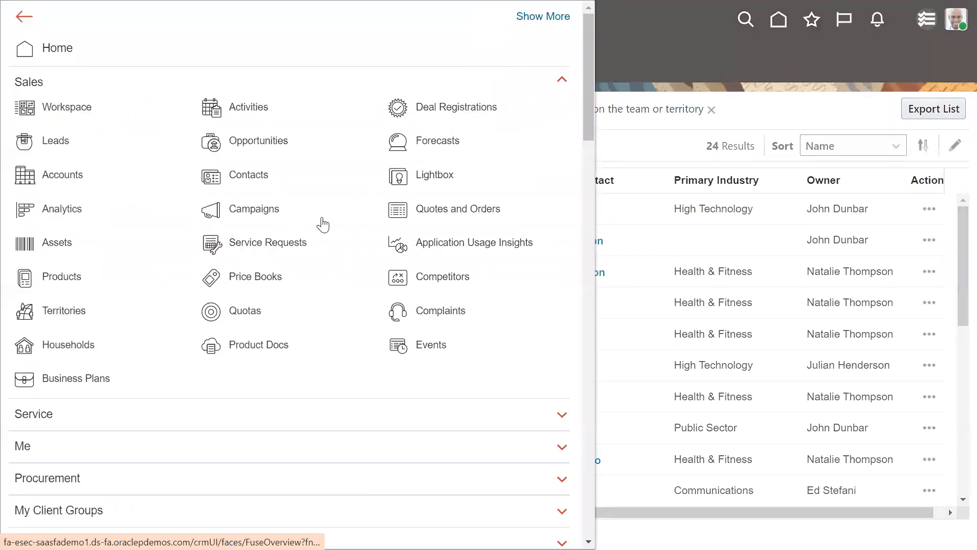
scroll(down, 3)
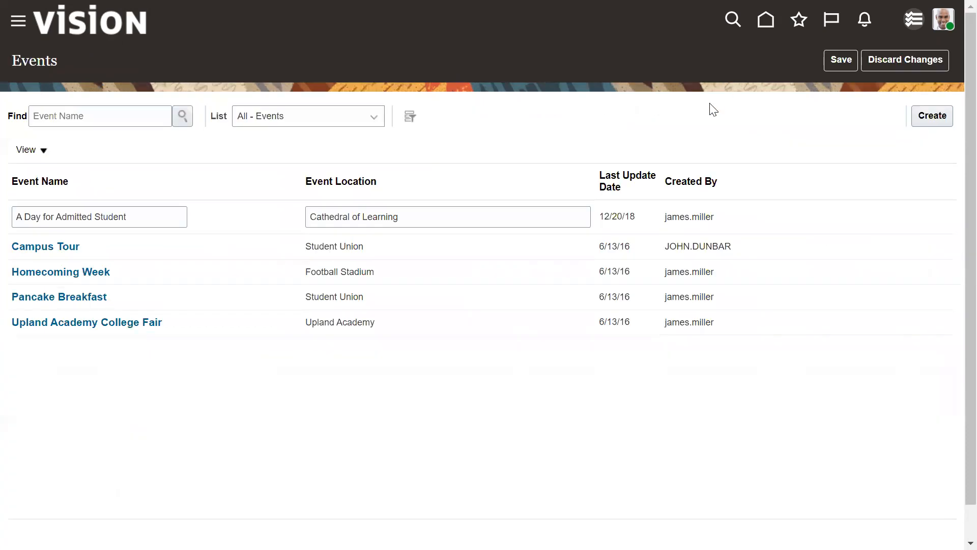
mouse_move(427, 278)
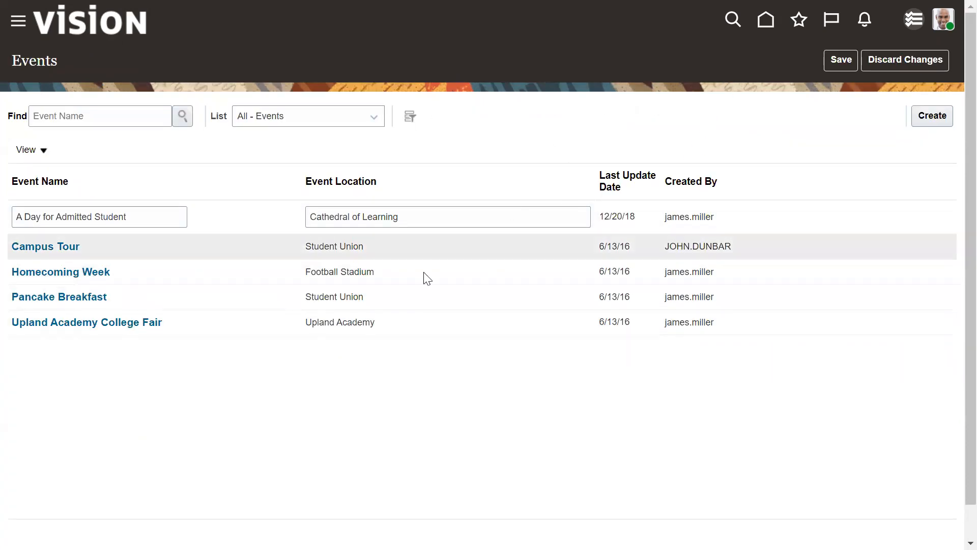
mouse_move(554, 144)
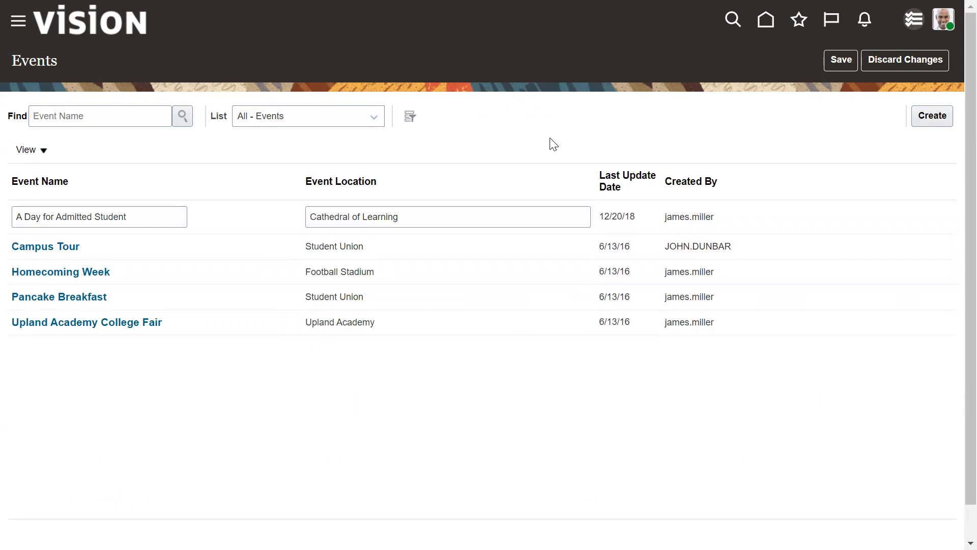
mouse_move(398, 124)
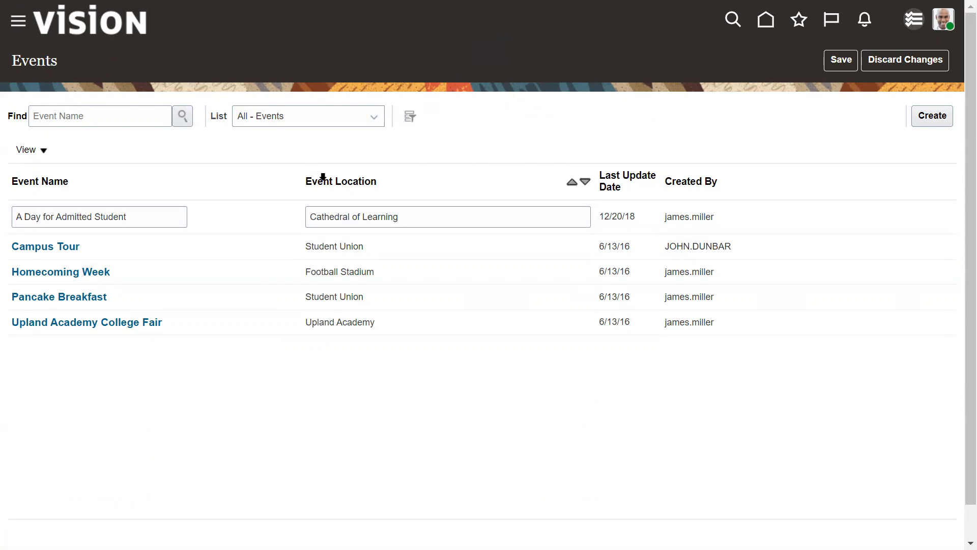
click(19, 19)
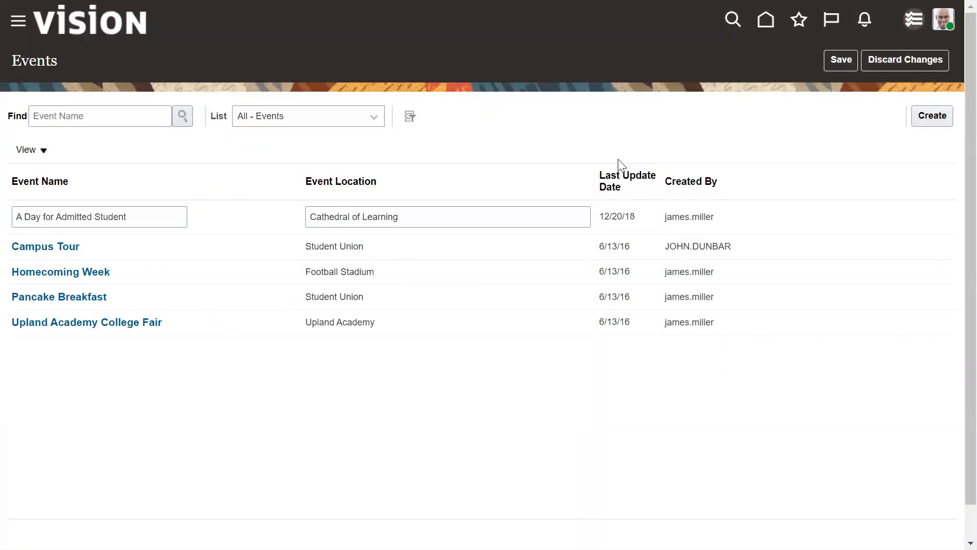
mouse_move(652, 101)
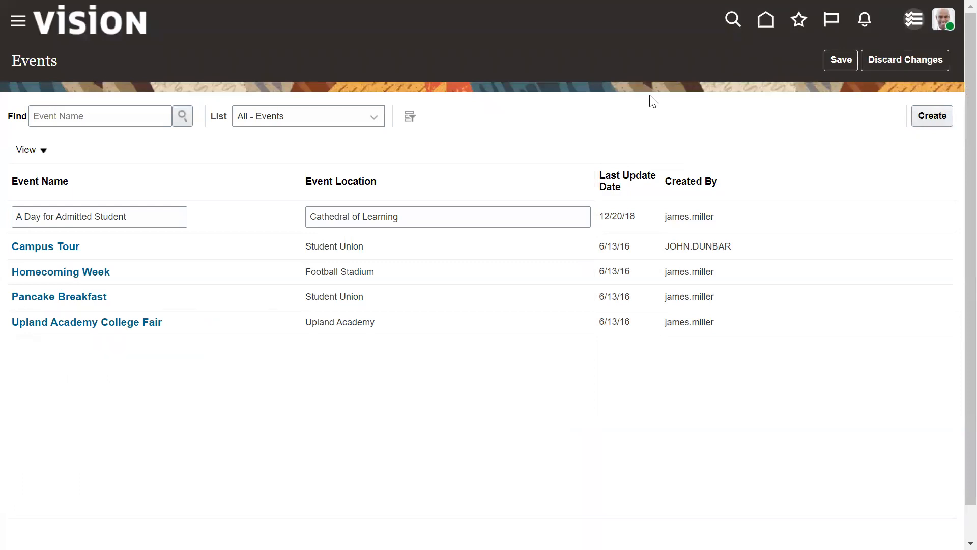